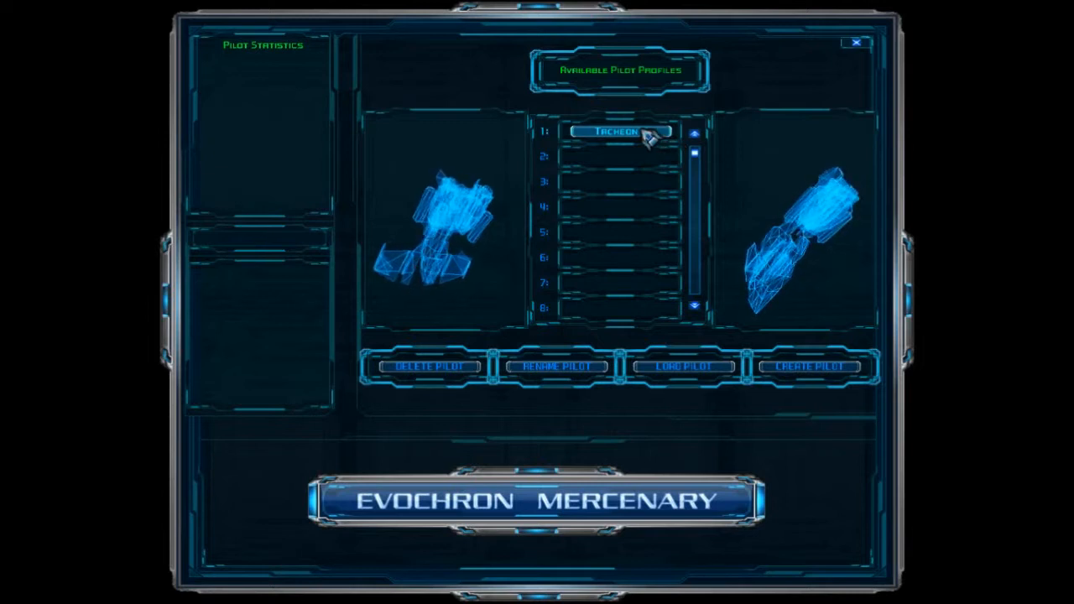
Step: Select the existing pilot profile and delete it
{"action": "left_click", "coordinate": [619, 131]}
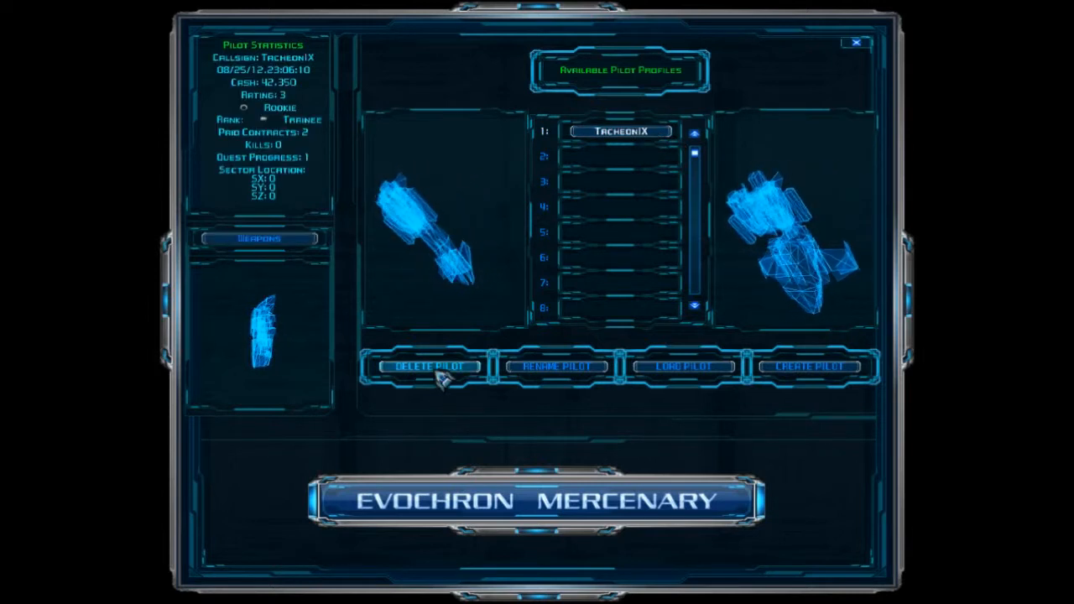
{"action": "left_click", "coordinate": [428, 366]}
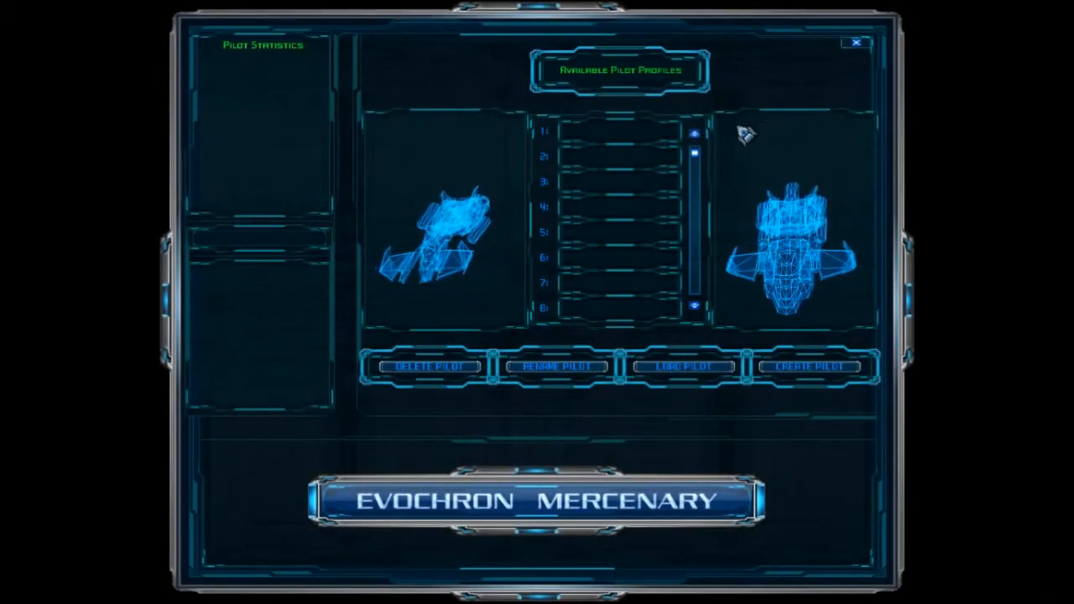
Step: Create a new pilot and enter the callsign 'Zachariah1688'
{"action": "left_click", "coordinate": [807, 367]}
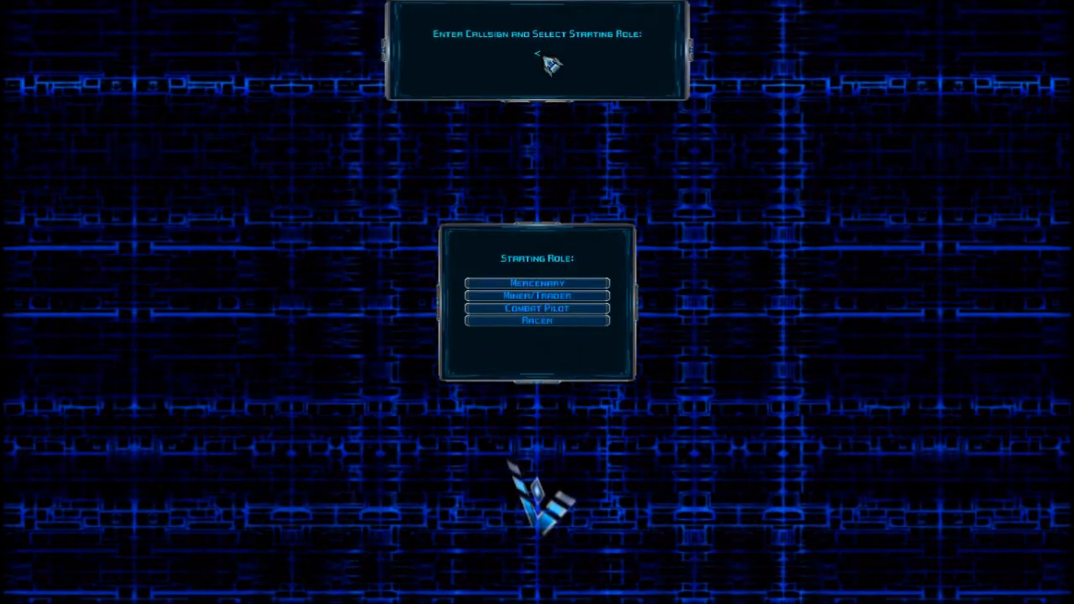
{"action": "type", "text": "Z"}
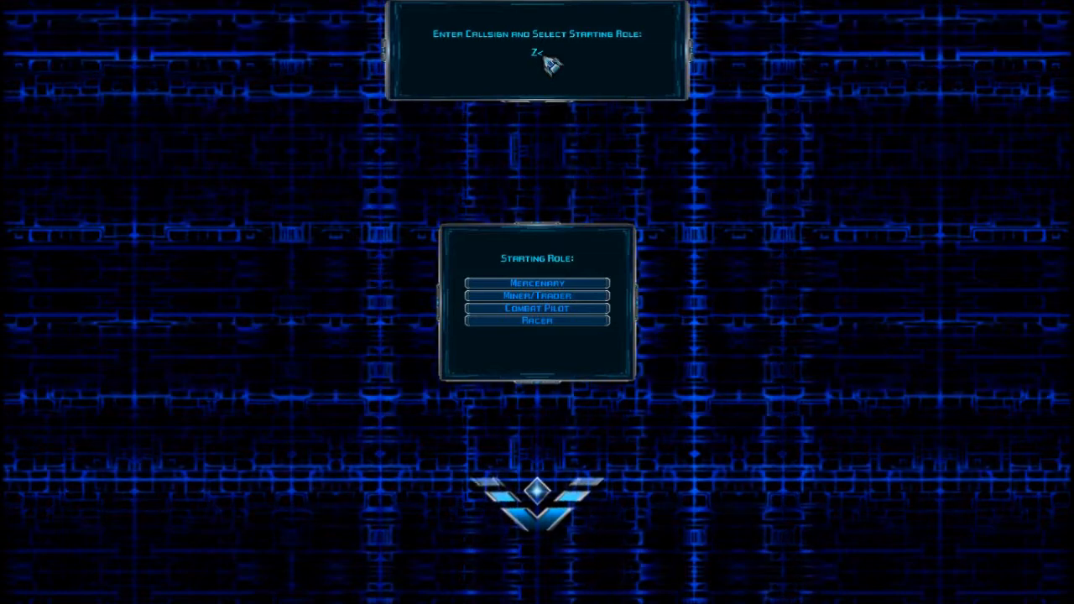
{"action": "type", "text": "achariah16"}
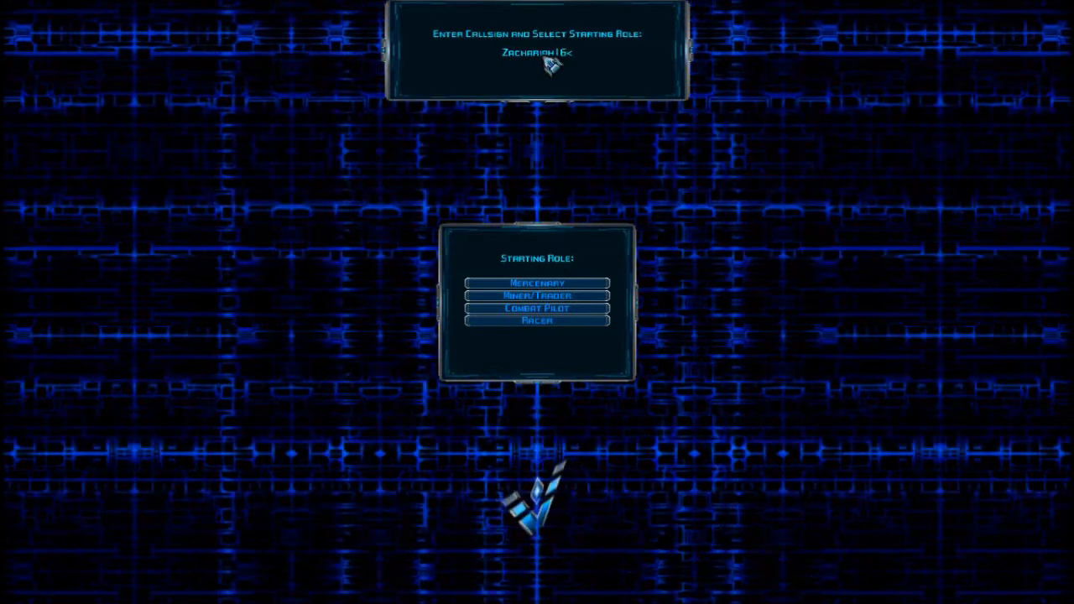
{"action": "type", "text": "88"}
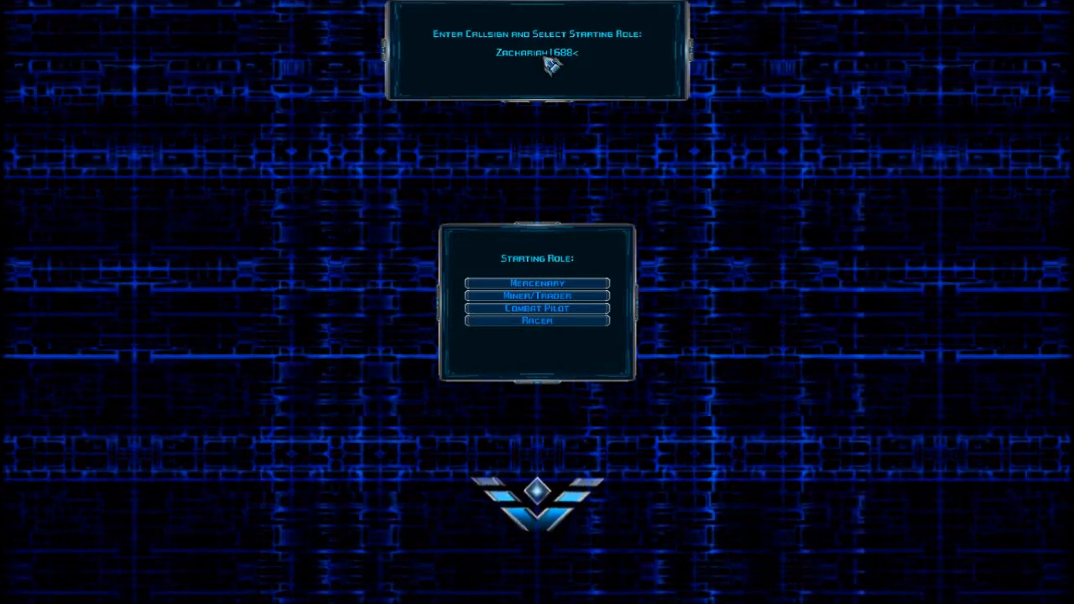
{"action": "mouse_move", "coordinate": [562, 193]}
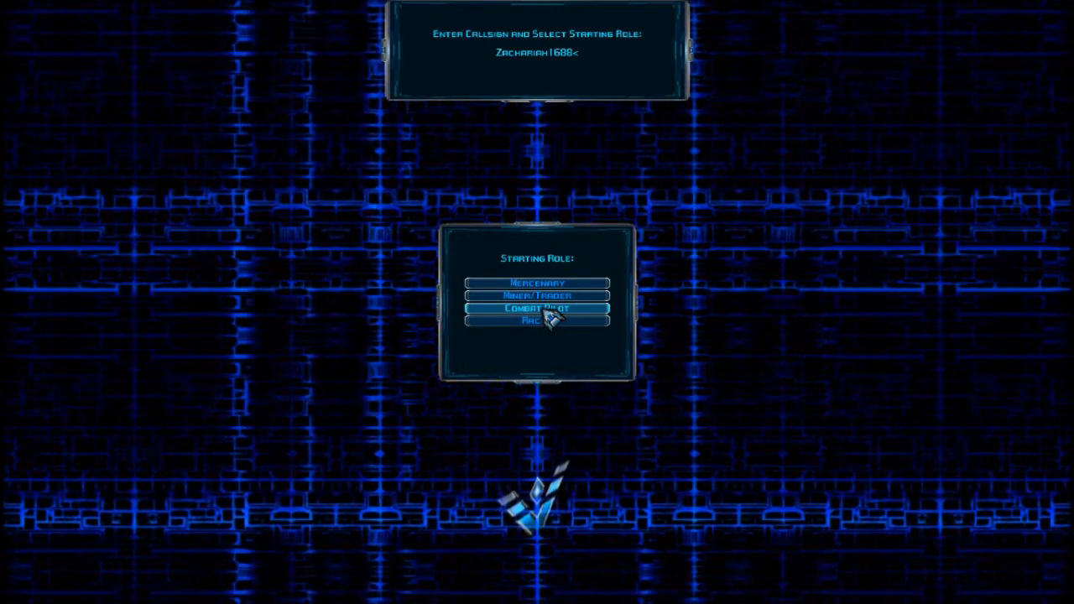
{"action": "mouse_move", "coordinate": [537, 321]}
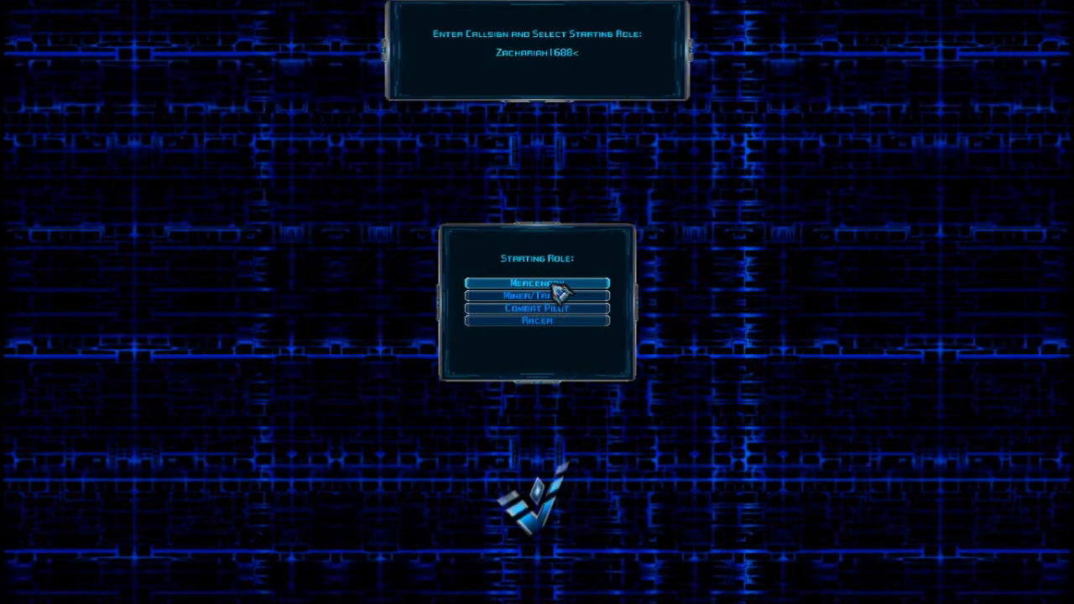
{"action": "mouse_move", "coordinate": [536, 296]}
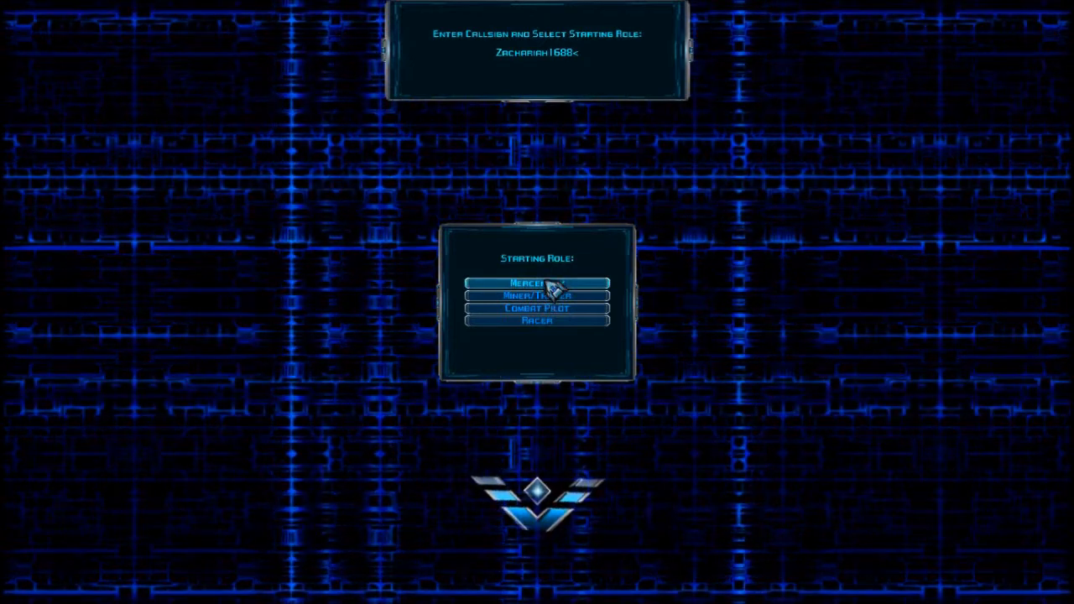
{"action": "mouse_move", "coordinate": [537, 327]}
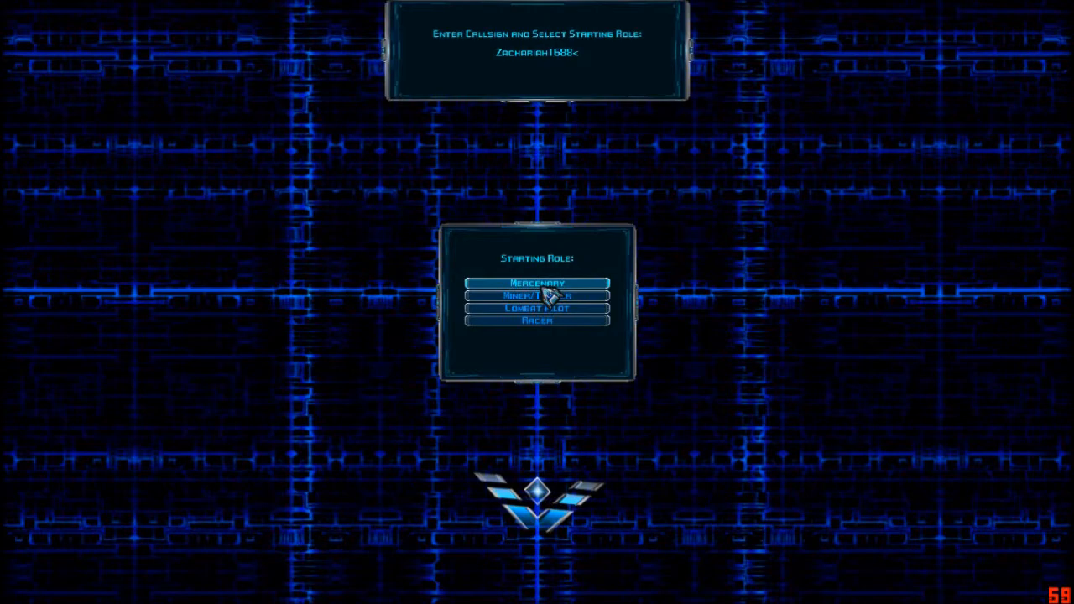
{"action": "left_click", "coordinate": [536, 283]}
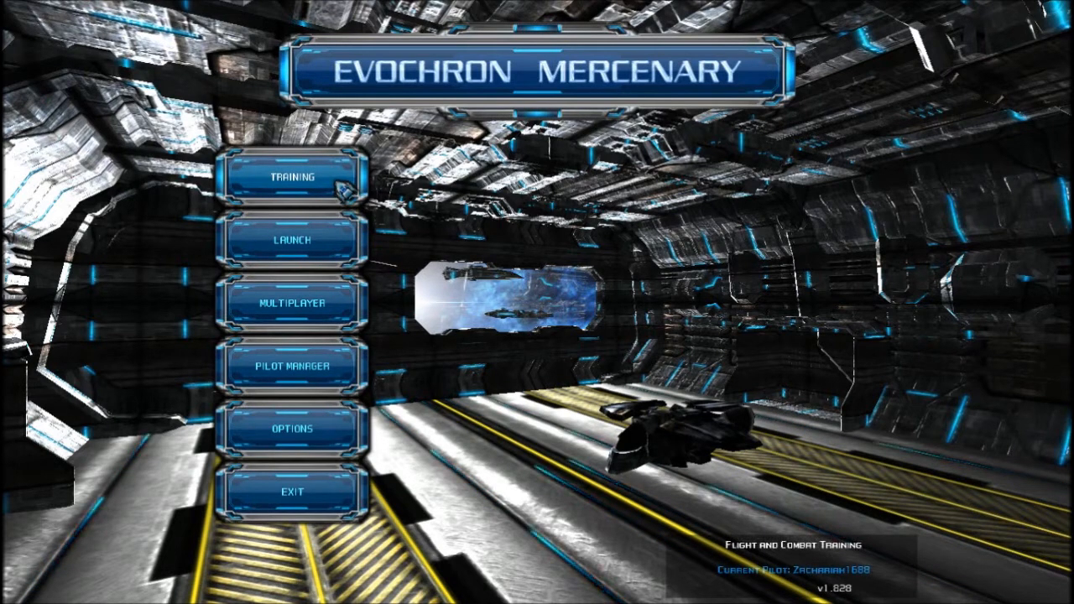
Step: Open Training Options from the main menu
{"action": "left_click", "coordinate": [293, 176]}
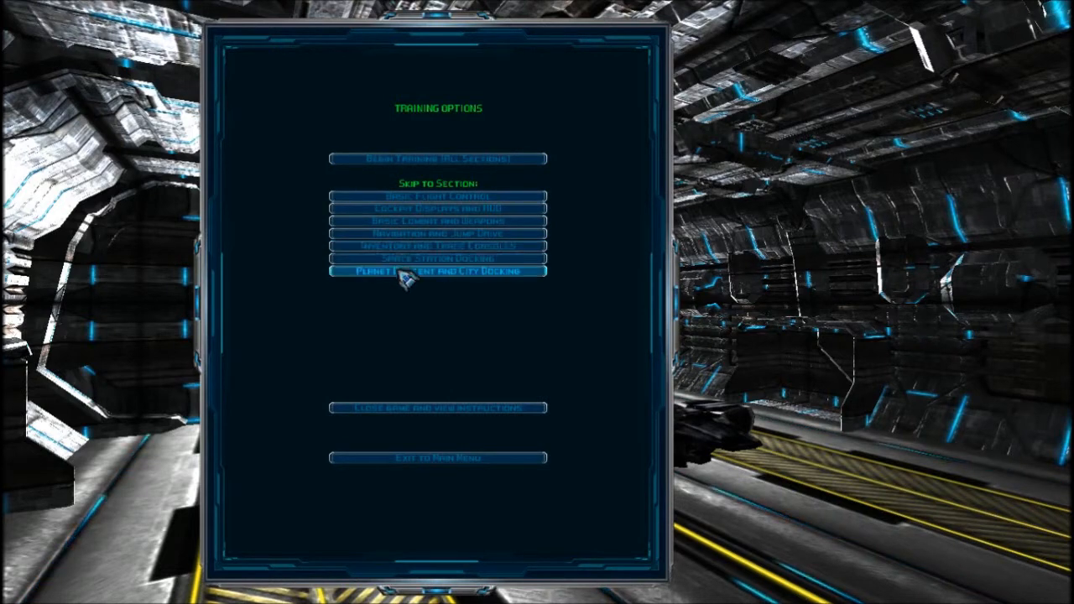
{"action": "mouse_move", "coordinate": [437, 159]}
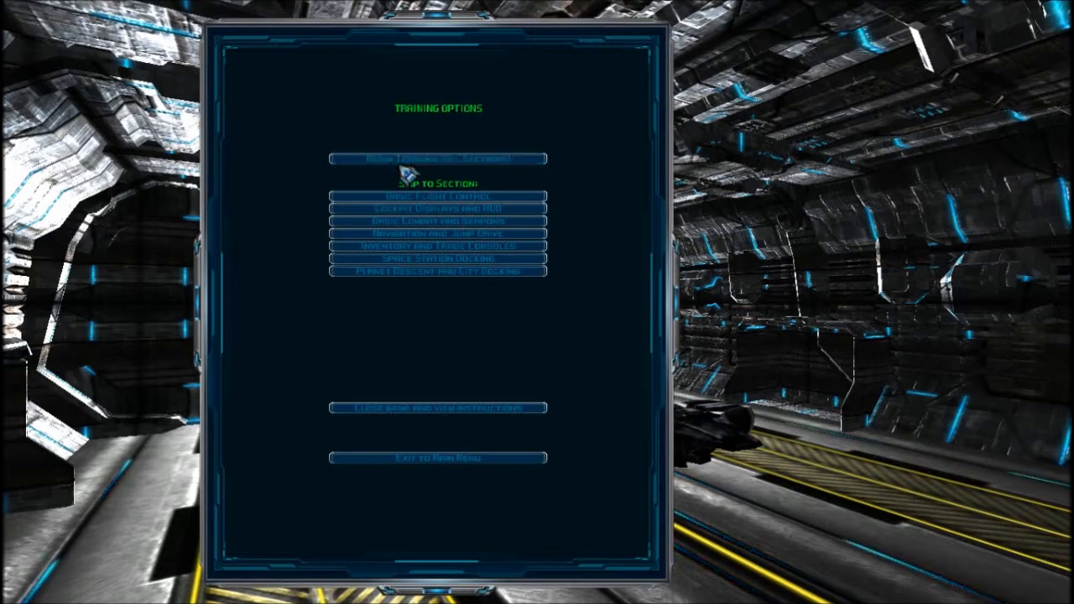
{"action": "mouse_move", "coordinate": [436, 158]}
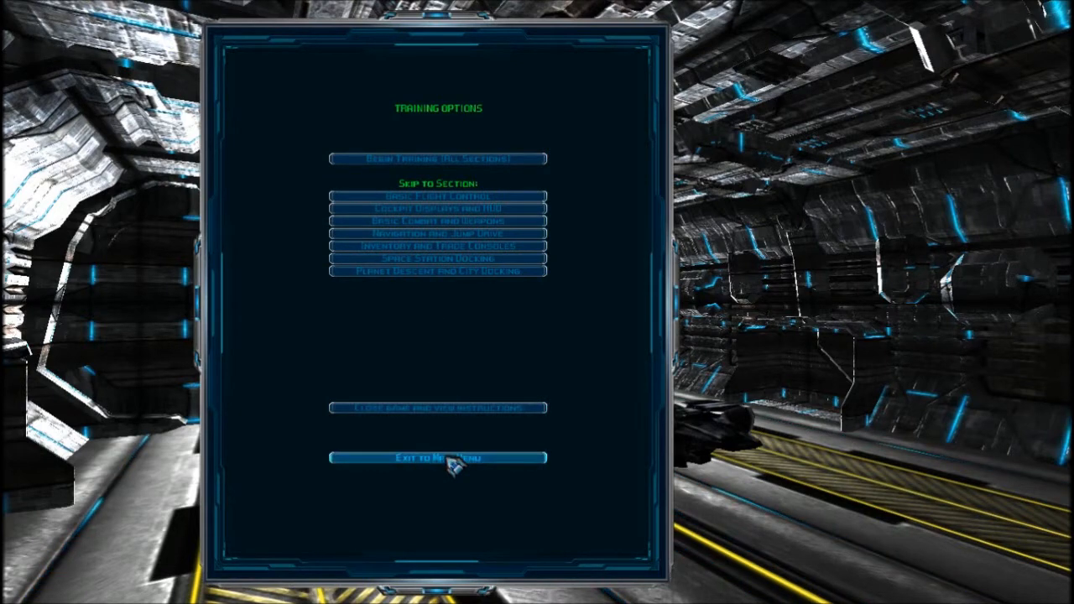
{"action": "left_click", "coordinate": [435, 458]}
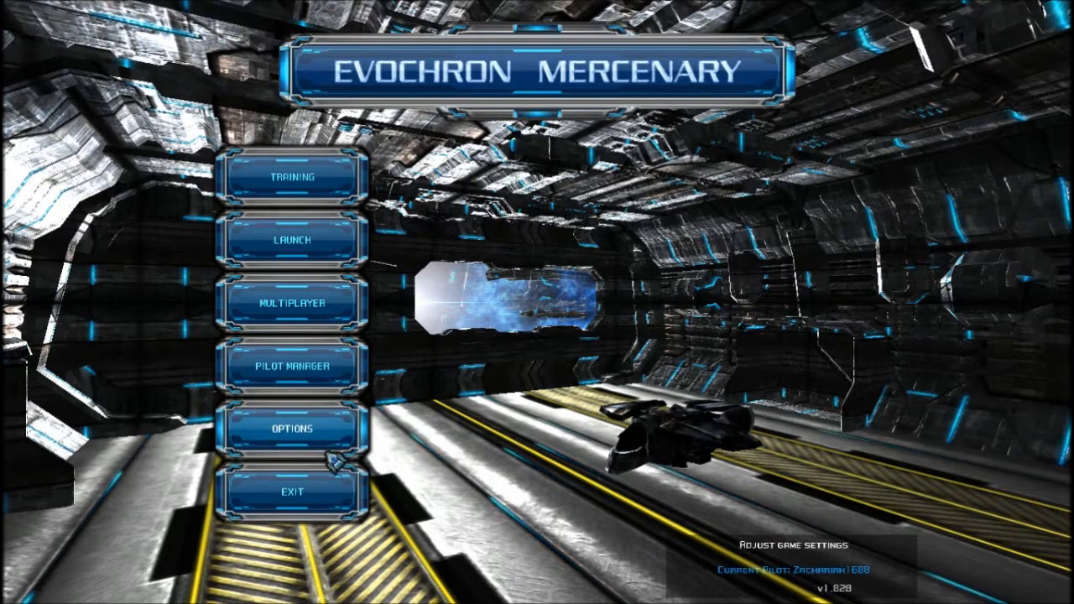
{"action": "left_click", "coordinate": [303, 429]}
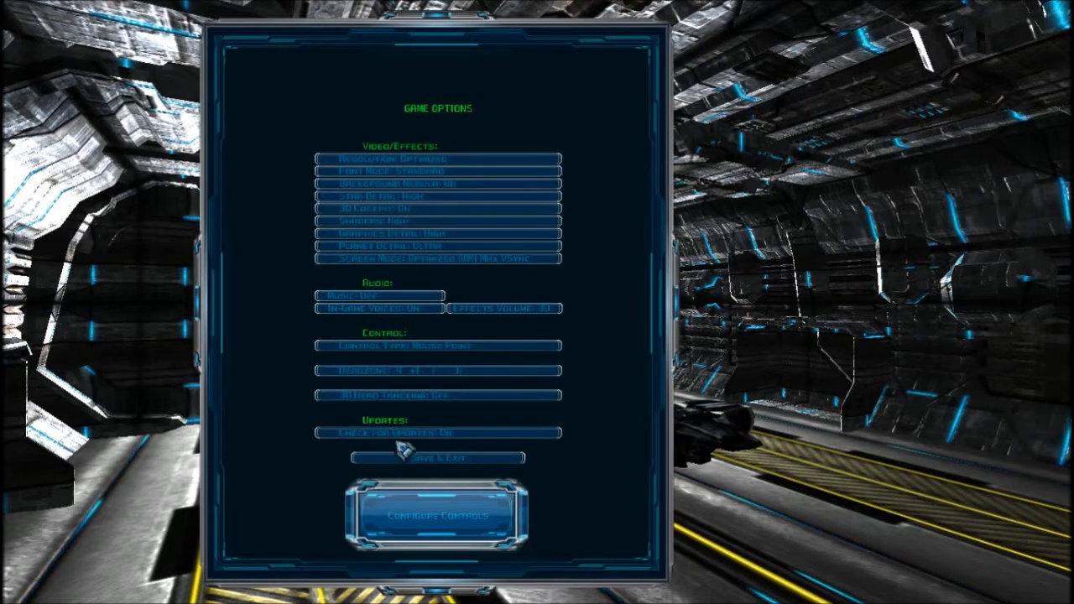
{"action": "left_click", "coordinate": [437, 457]}
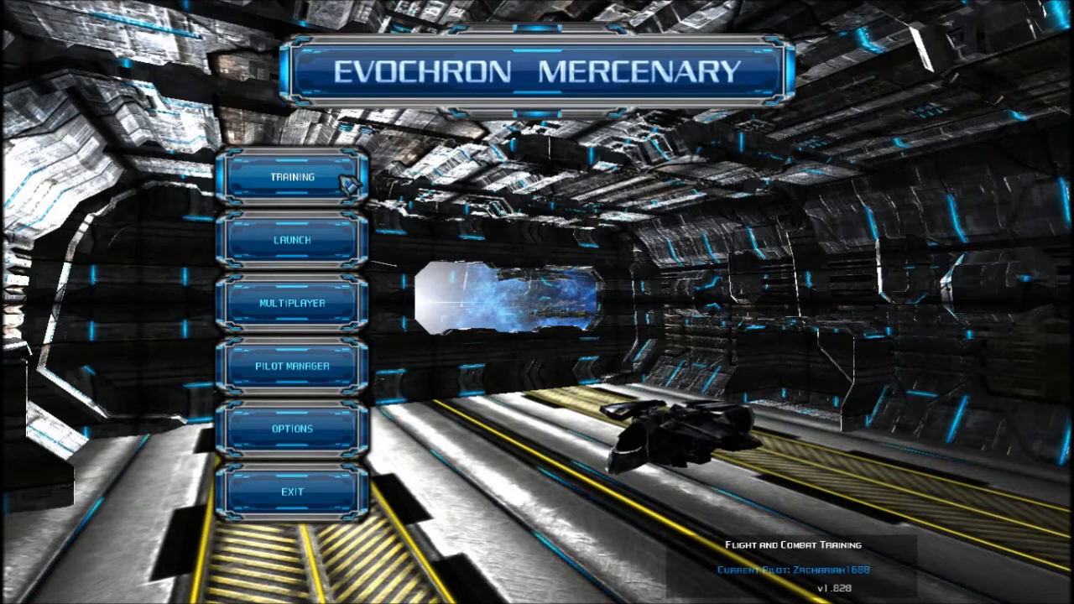
{"action": "left_click", "coordinate": [293, 176]}
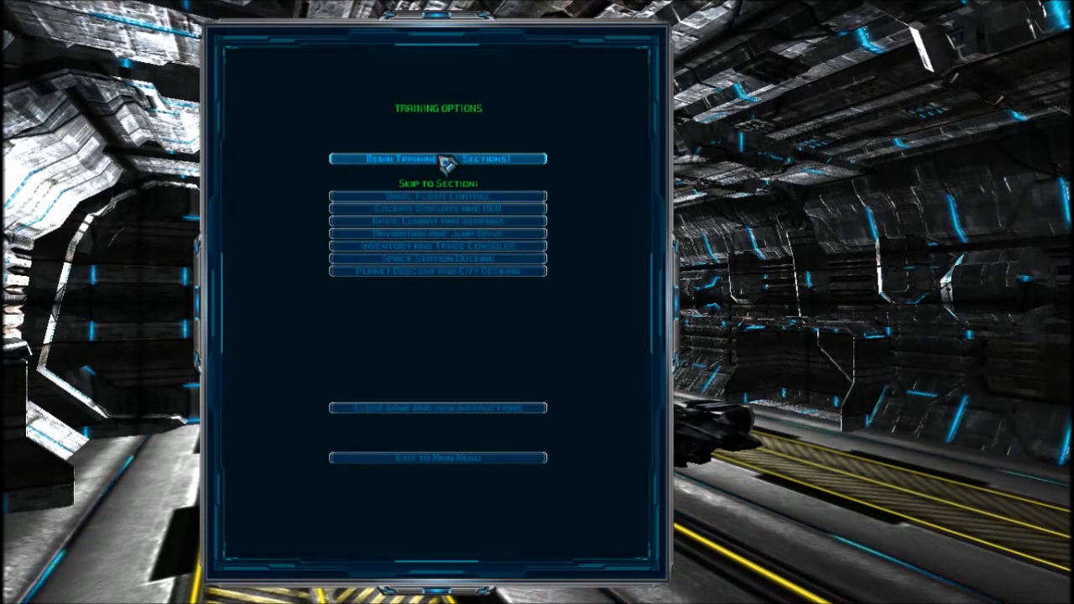
{"action": "left_click", "coordinate": [436, 159]}
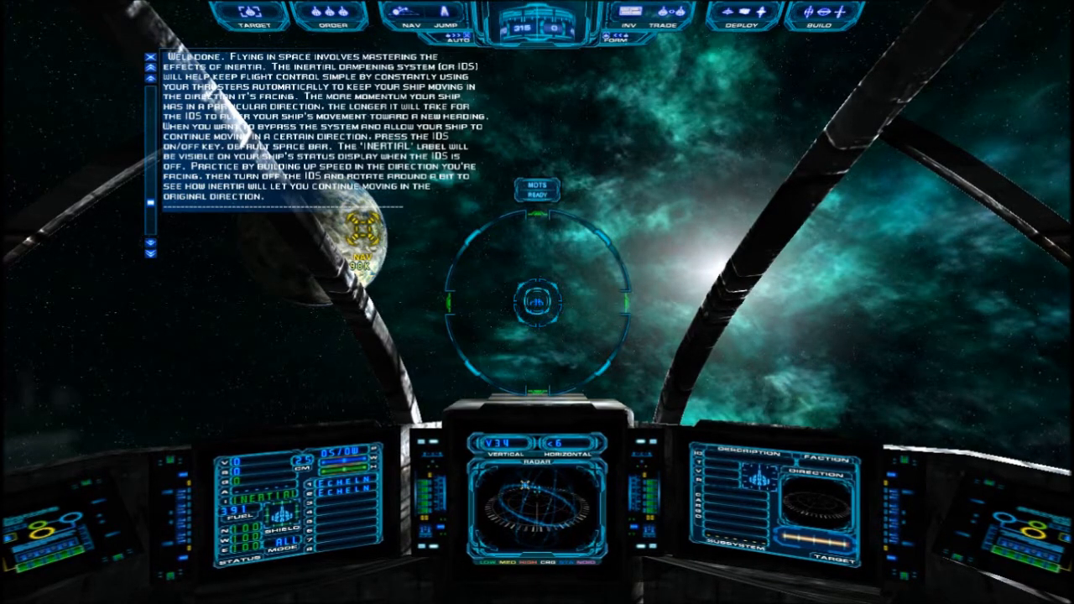
Step: Toggle the inertial dampening system with the space bar during the inertia exercise
{"action": "key", "text": "space"}
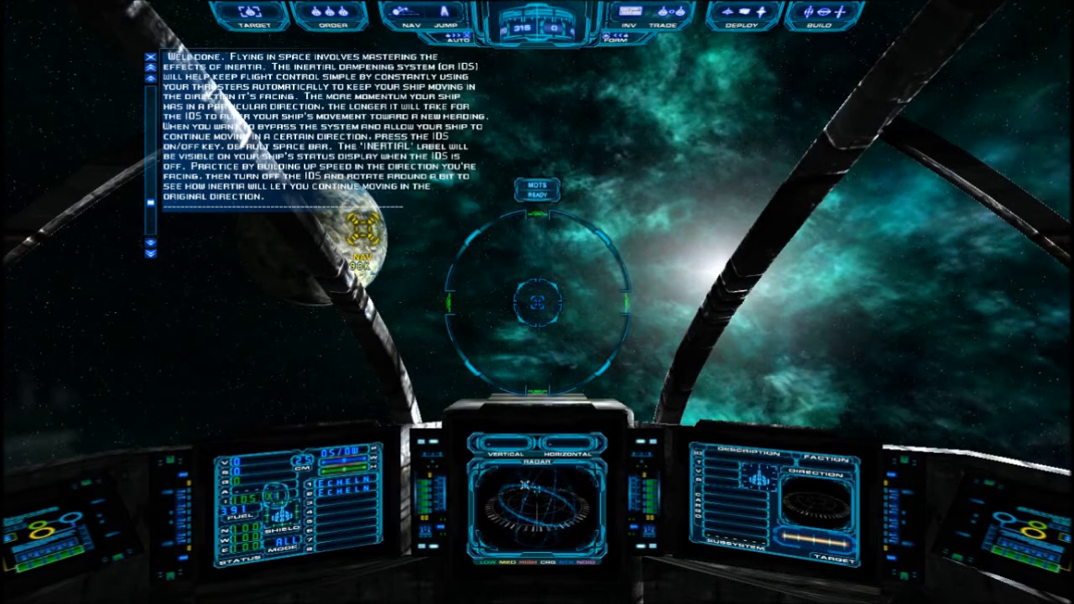
{"action": "key", "text": "space"}
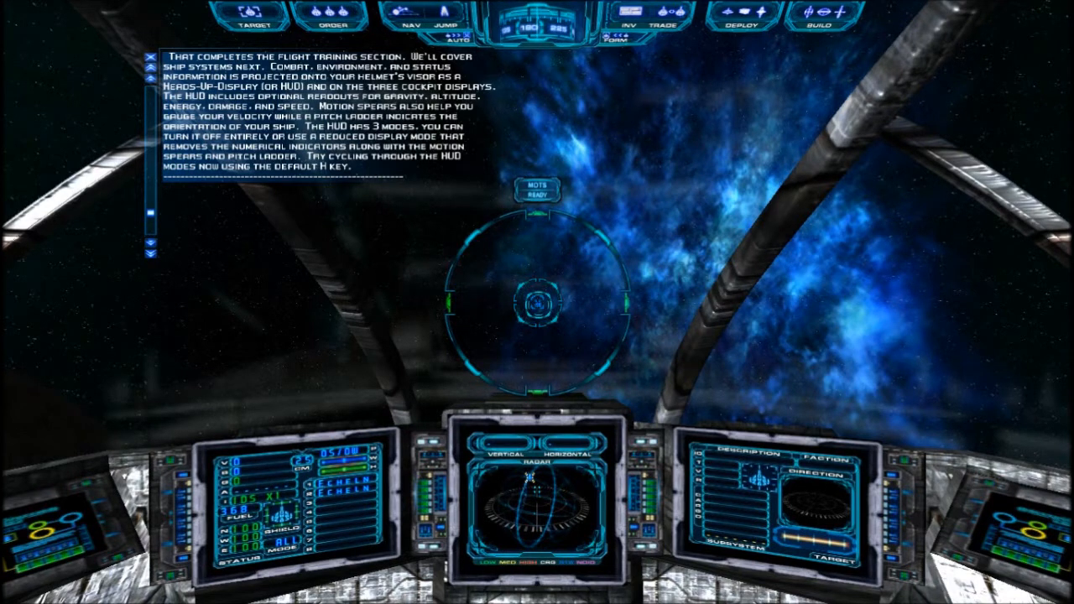
Step: Cycle the HUD with H through full, reduced and off modes
{"action": "key", "text": "h"}
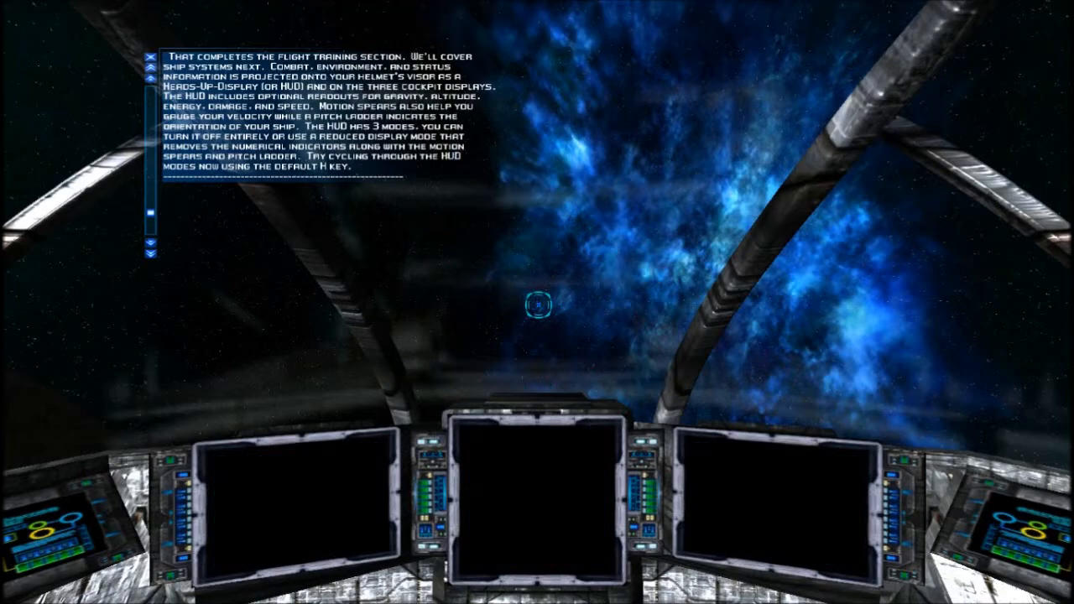
{"action": "key", "text": "h"}
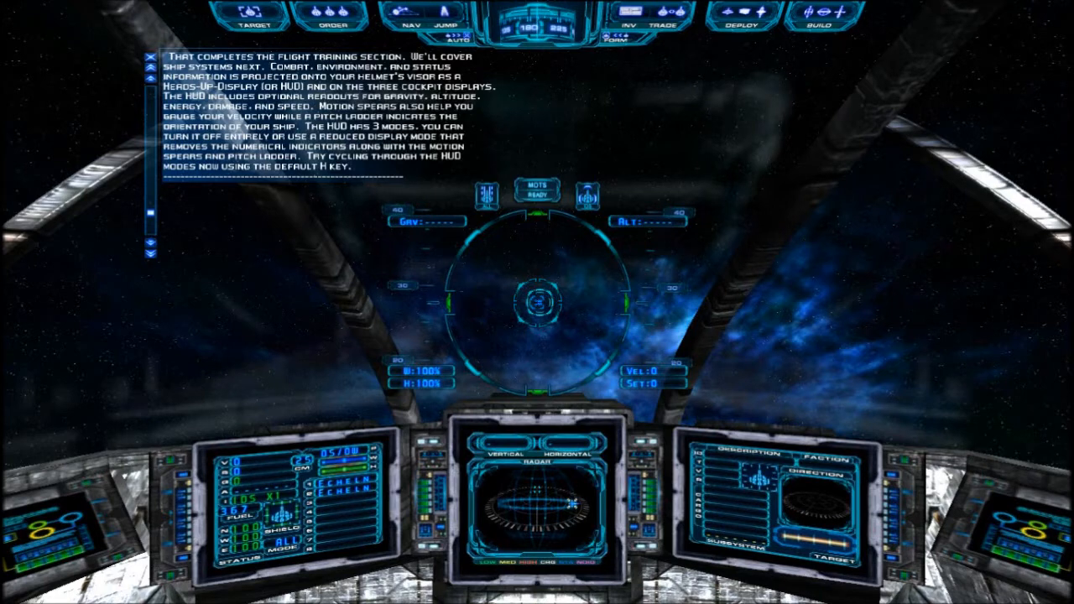
{"action": "key", "text": "h"}
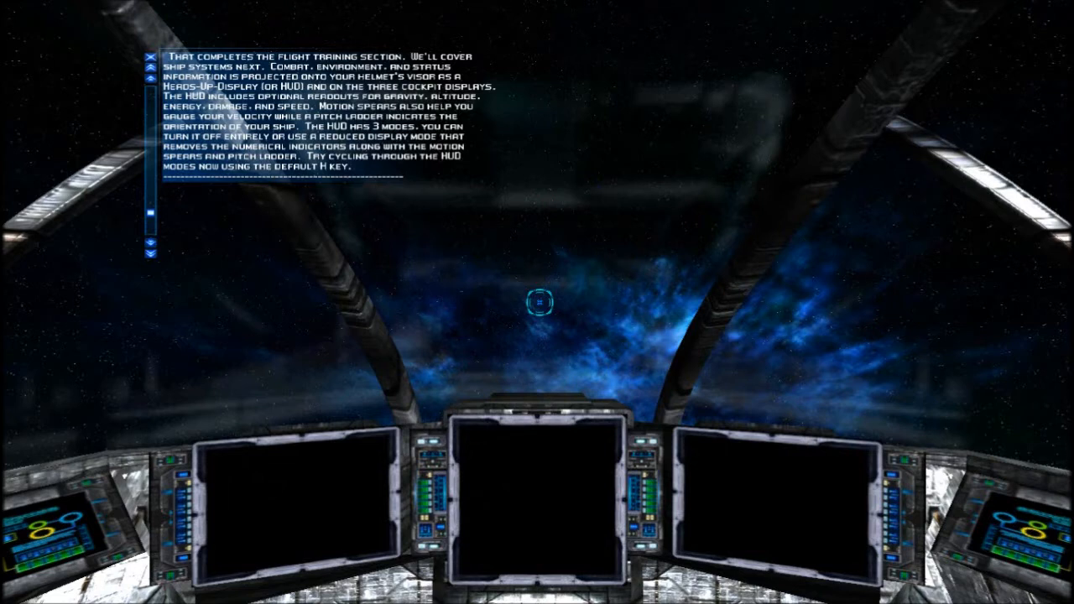
{"action": "key", "text": "h"}
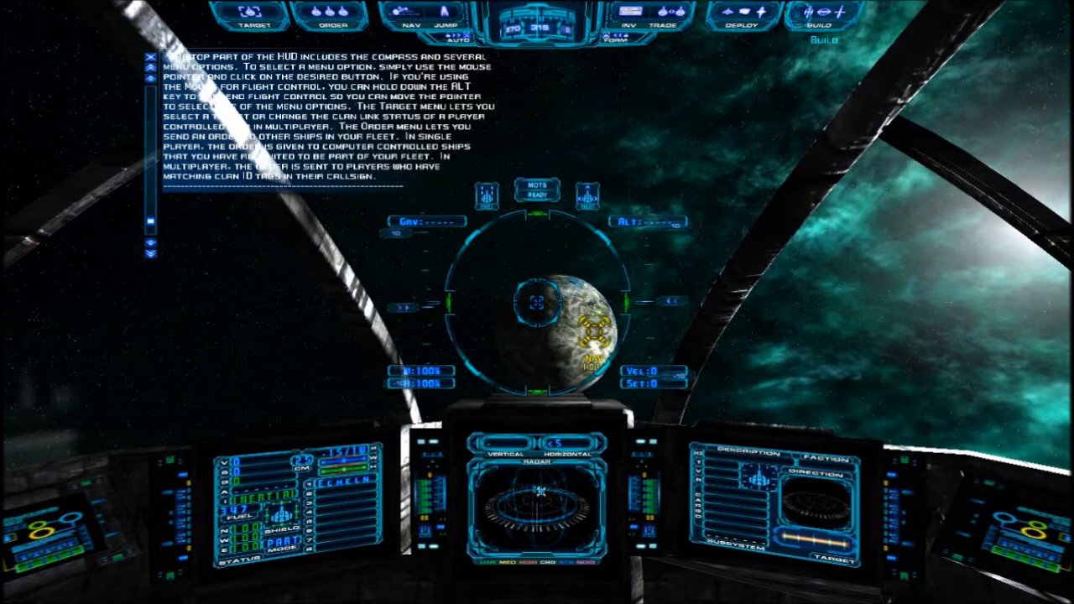
{"action": "mouse_move", "coordinate": [330, 20]}
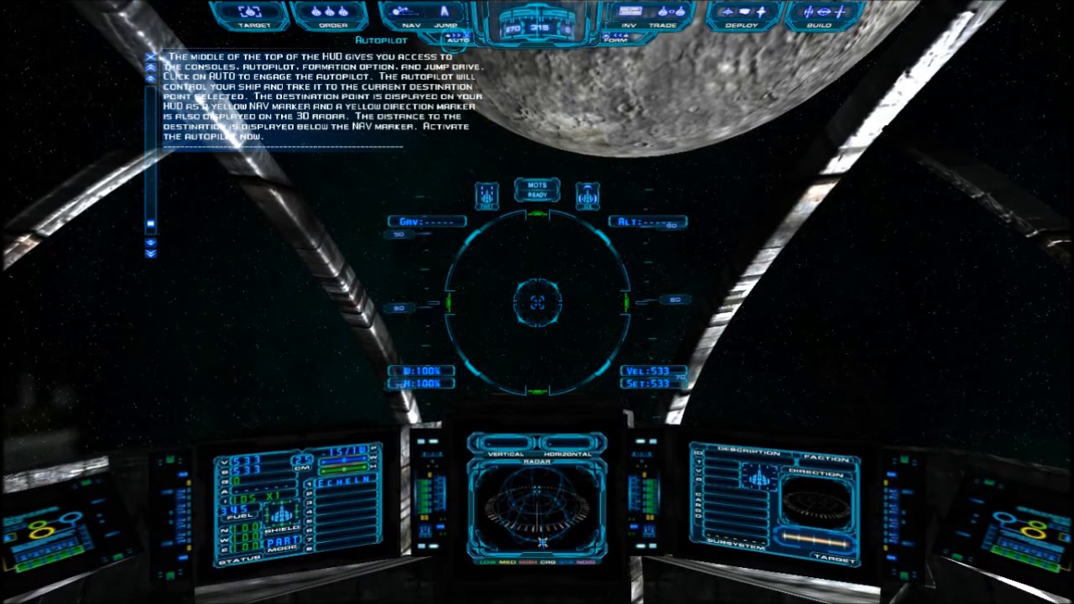
Step: Engage the autopilot toward the planet's NAV marker
{"action": "left_click", "coordinate": [455, 41]}
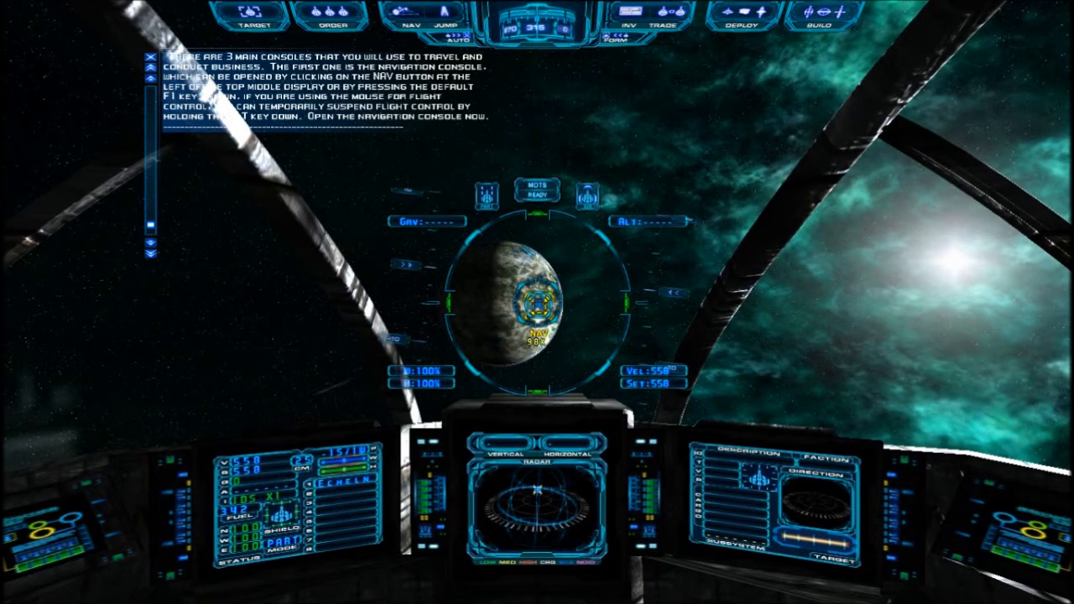
Step: Open the navigation console to view the Sapphire system map
{"action": "left_click", "coordinate": [436, 15]}
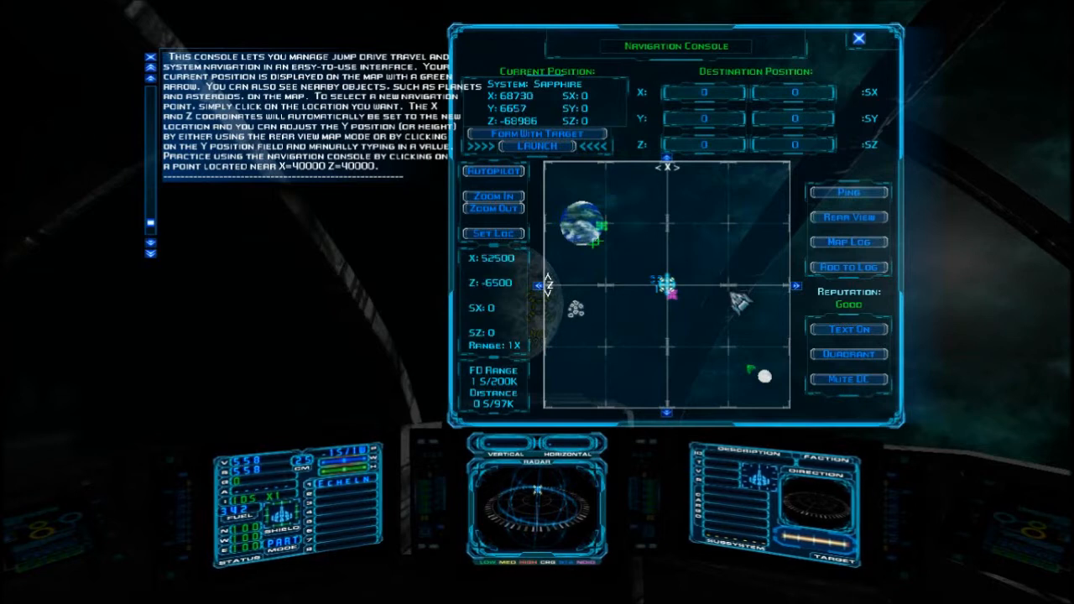
Step: Set a map destination near X=40000, Z=40000
{"action": "left_click", "coordinate": [730, 252]}
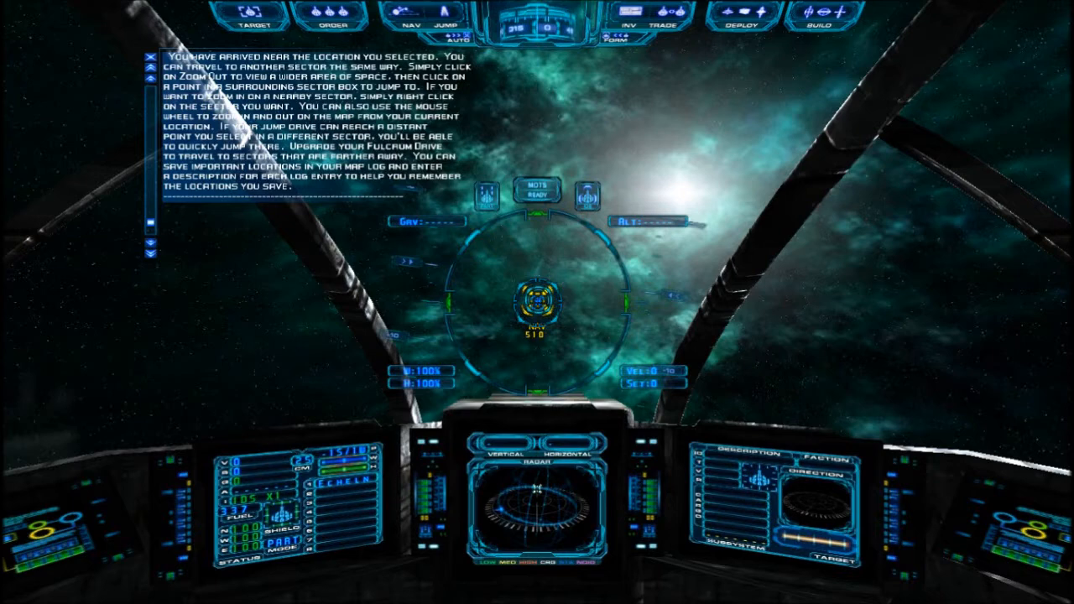
Step: Reopen the navigation map, adjust its zoom, and turn on station and planet labels
{"action": "left_click", "coordinate": [409, 17]}
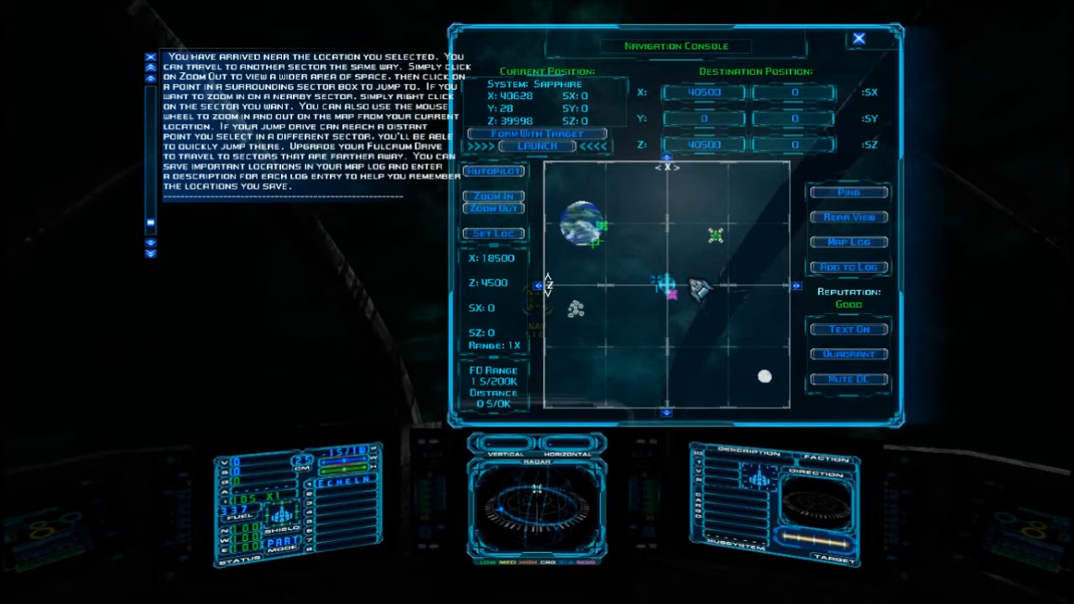
{"action": "left_click", "coordinate": [493, 209]}
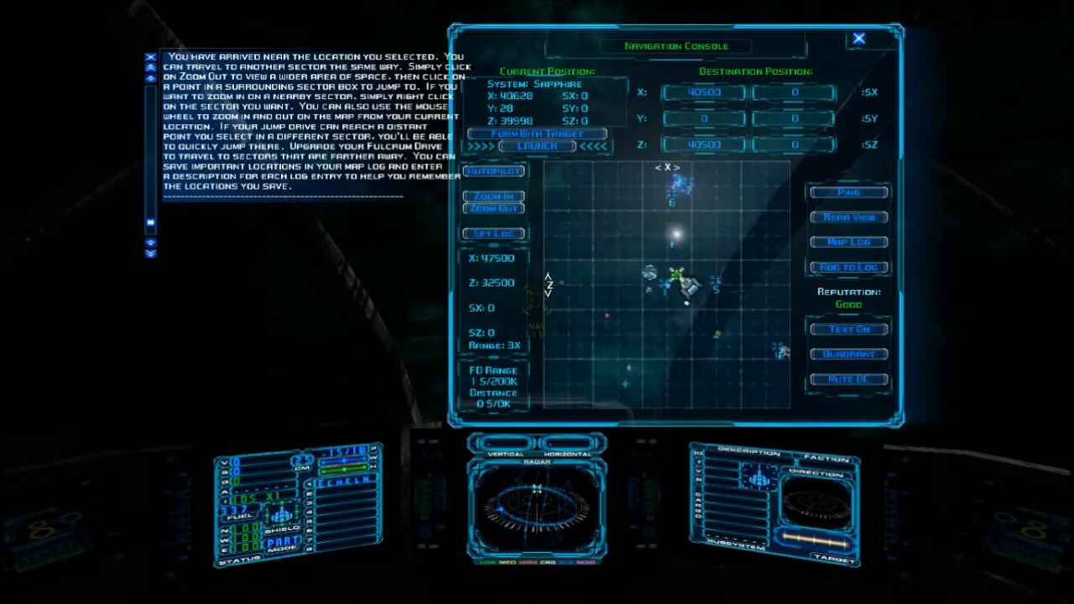
{"action": "left_click", "coordinate": [494, 198]}
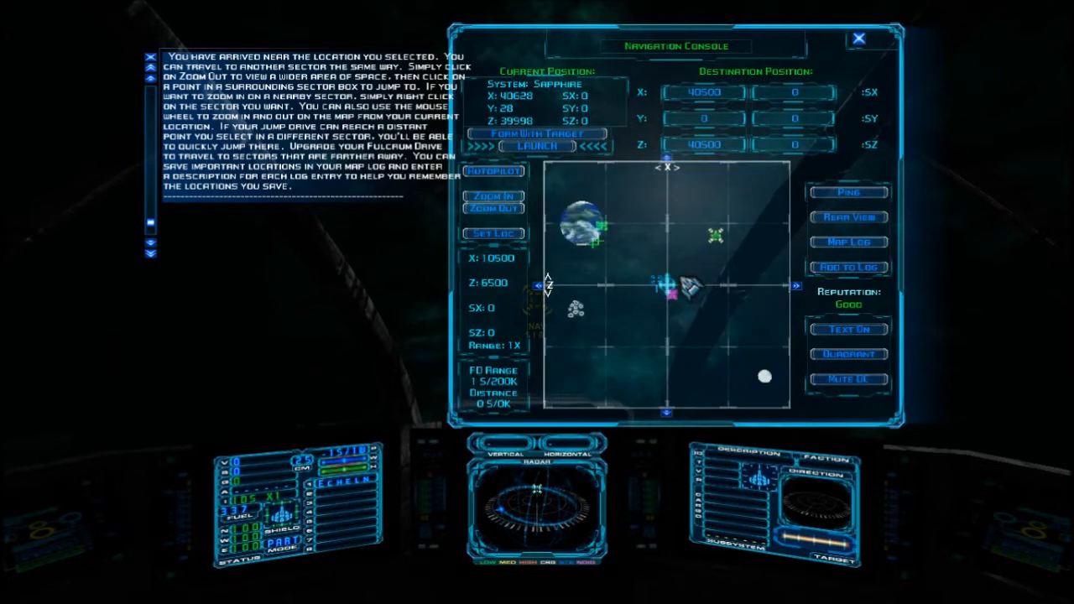
{"action": "left_click", "coordinate": [493, 196]}
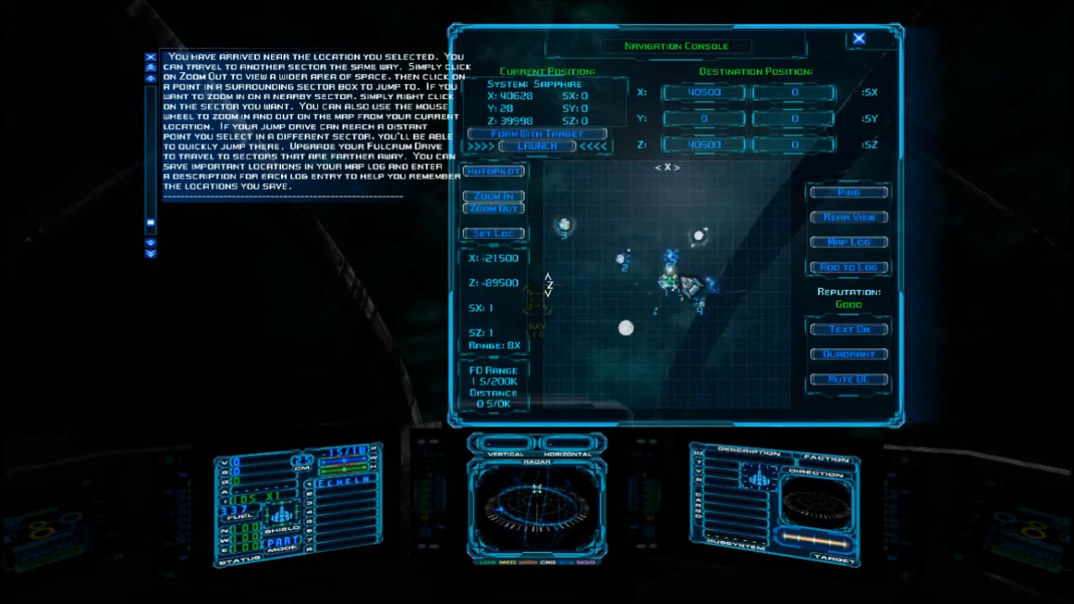
{"action": "left_click", "coordinate": [688, 352]}
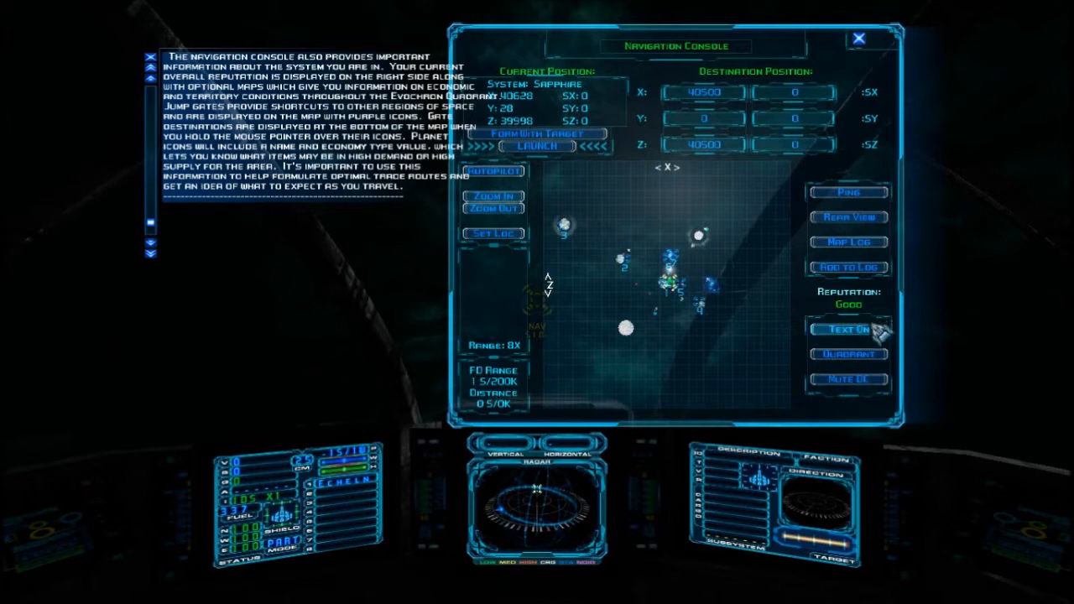
{"action": "left_click", "coordinate": [848, 329]}
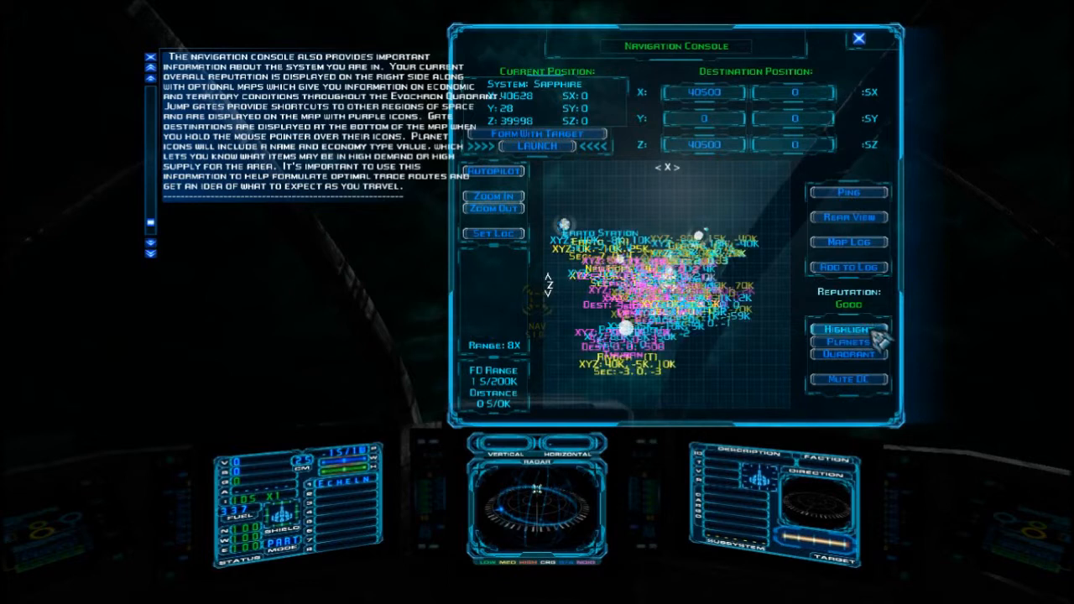
Step: Switch the navigation console to the Quadrant star map
{"action": "left_click", "coordinate": [848, 329]}
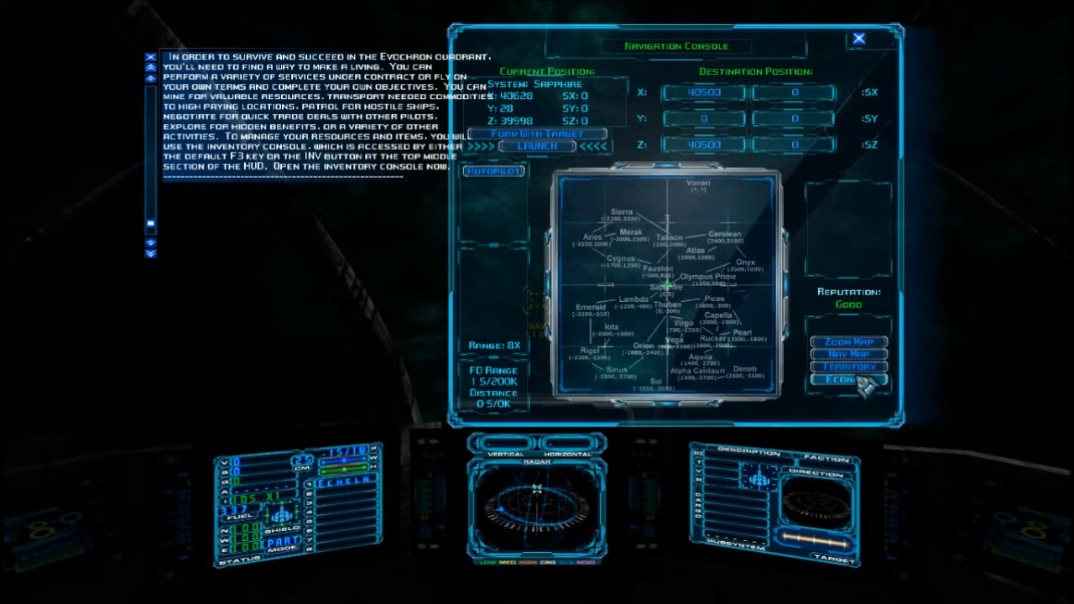
Step: Overlay faction territories and then economy levels on the quadrant map, then return to Nav Map
{"action": "left_click", "coordinate": [848, 366]}
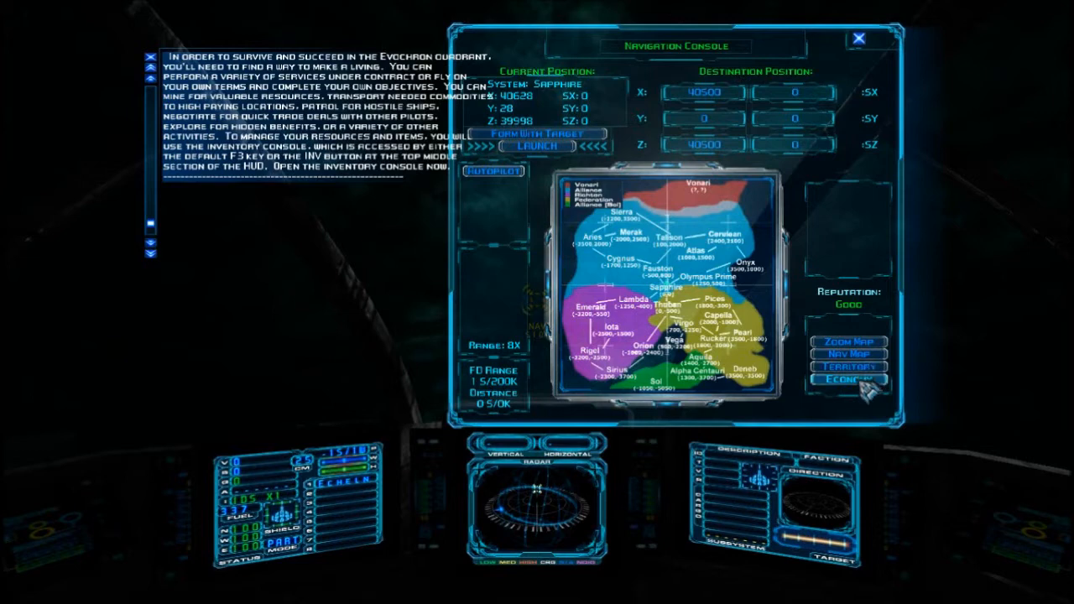
{"action": "left_click", "coordinate": [847, 379]}
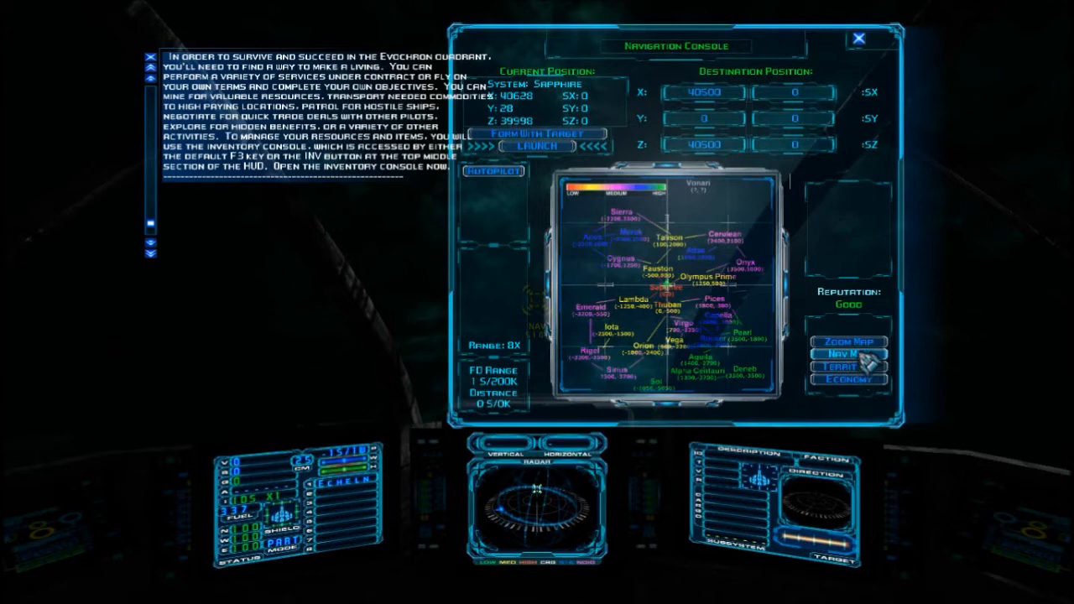
{"action": "left_click", "coordinate": [848, 354]}
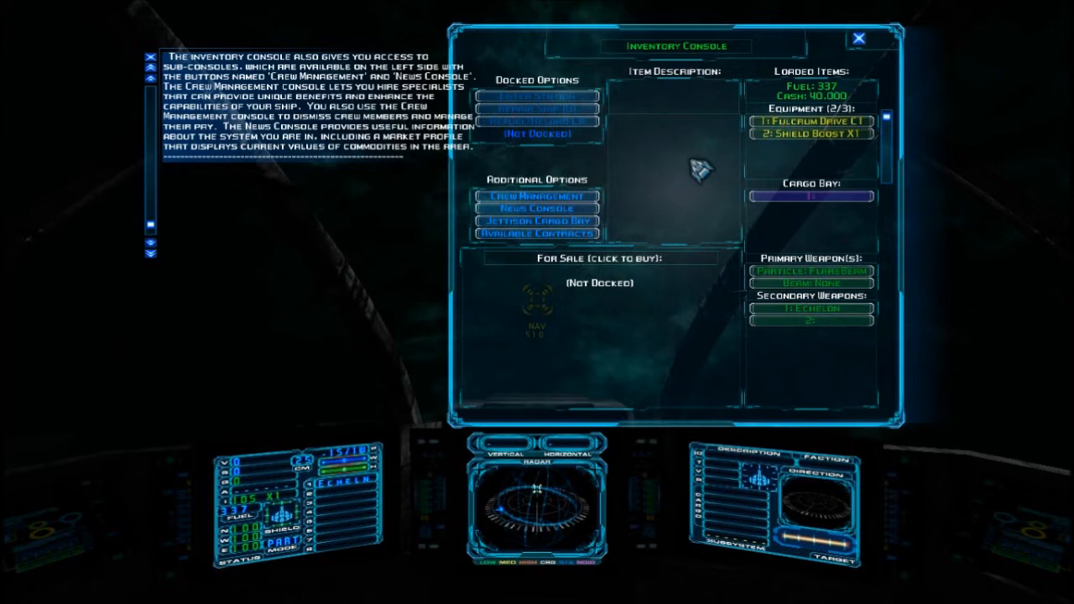
{"action": "mouse_move", "coordinate": [679, 172]}
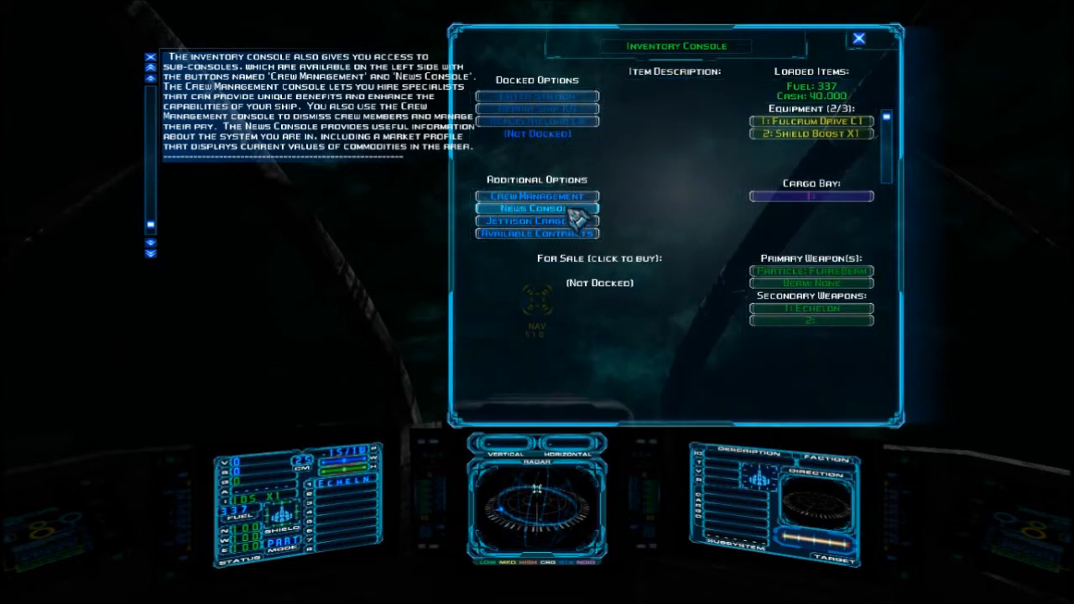
Step: Open the News Console from the inventory's Additional Options
{"action": "left_click", "coordinate": [535, 207]}
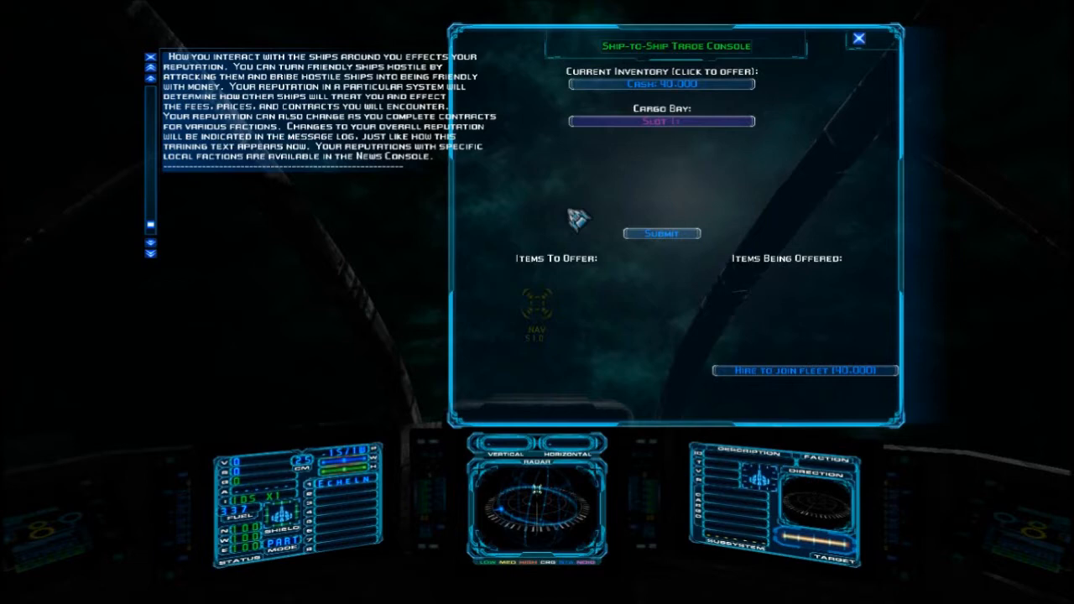
{"action": "left_click", "coordinate": [858, 40]}
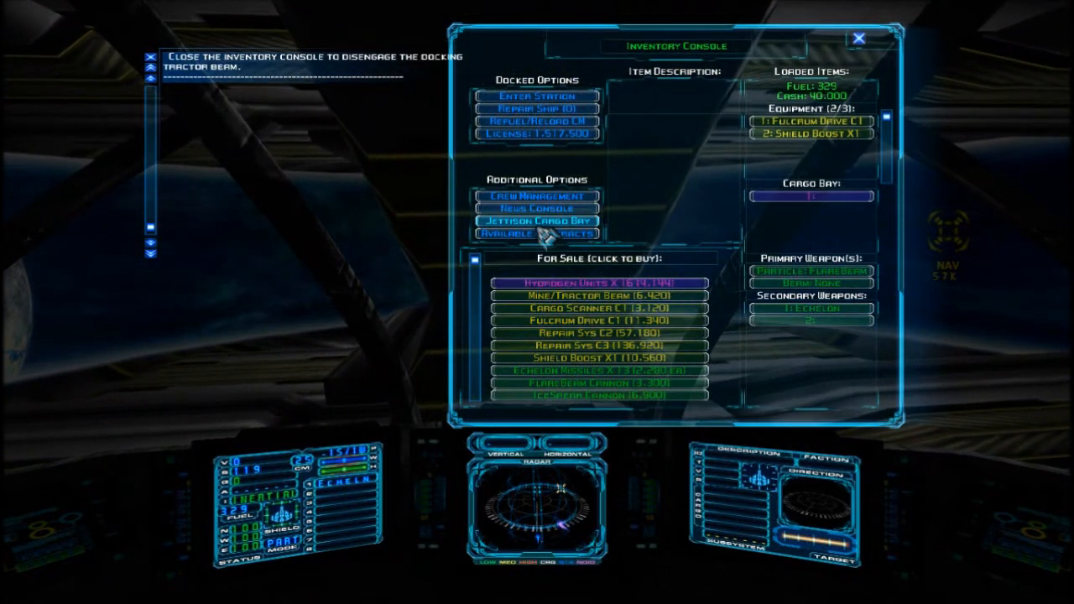
{"action": "mouse_move", "coordinate": [646, 193]}
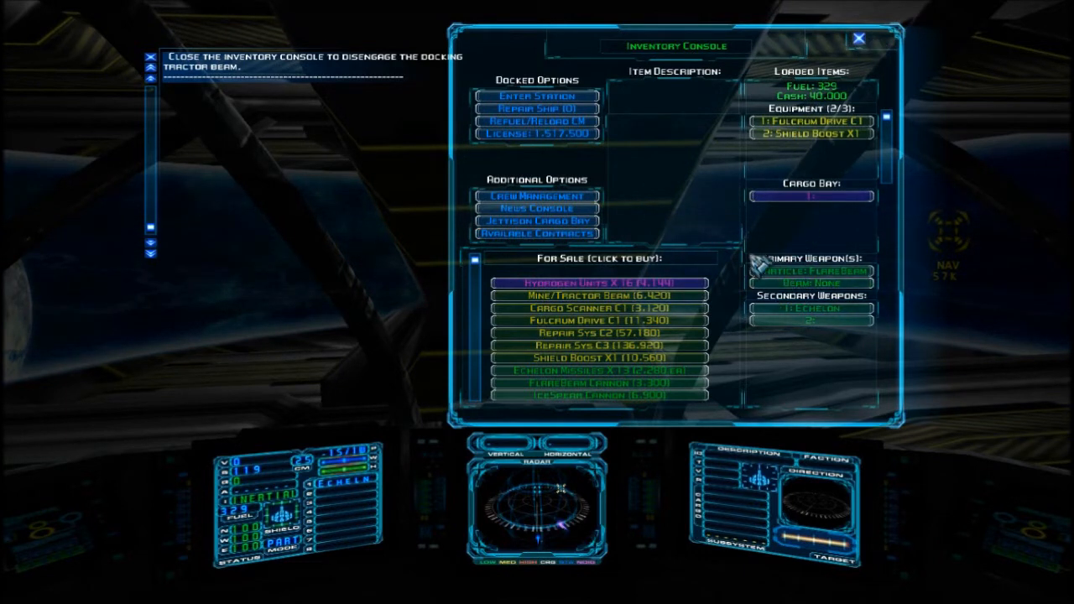
{"action": "mouse_move", "coordinate": [595, 300]}
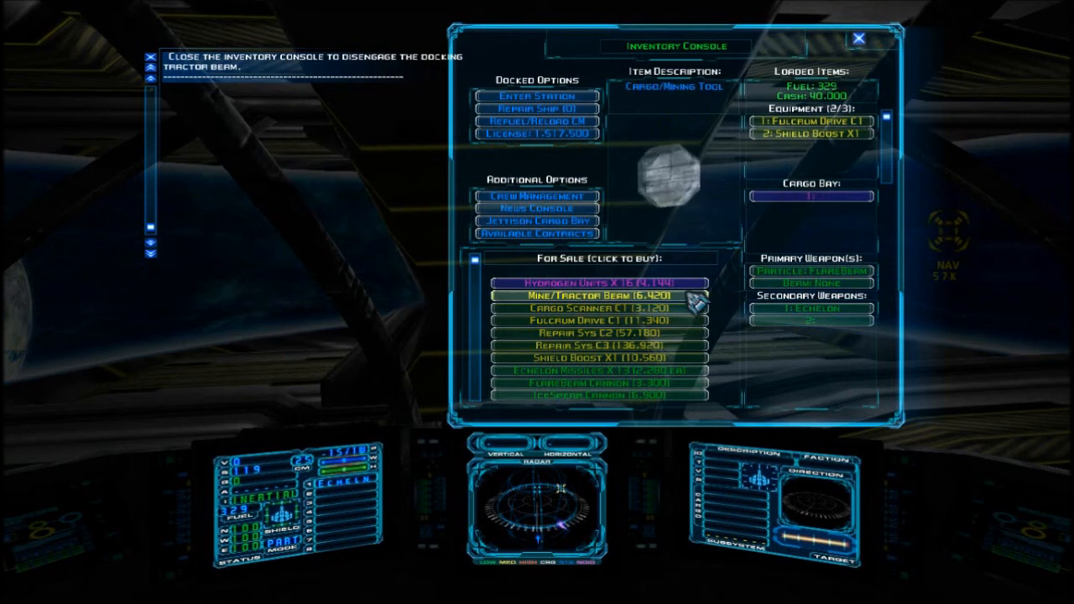
Step: Buy the Mine/Tractor Beam for 6,420, browse Hydrogen Units and Cargo Scanner C1, then close inventory
{"action": "left_click", "coordinate": [603, 301]}
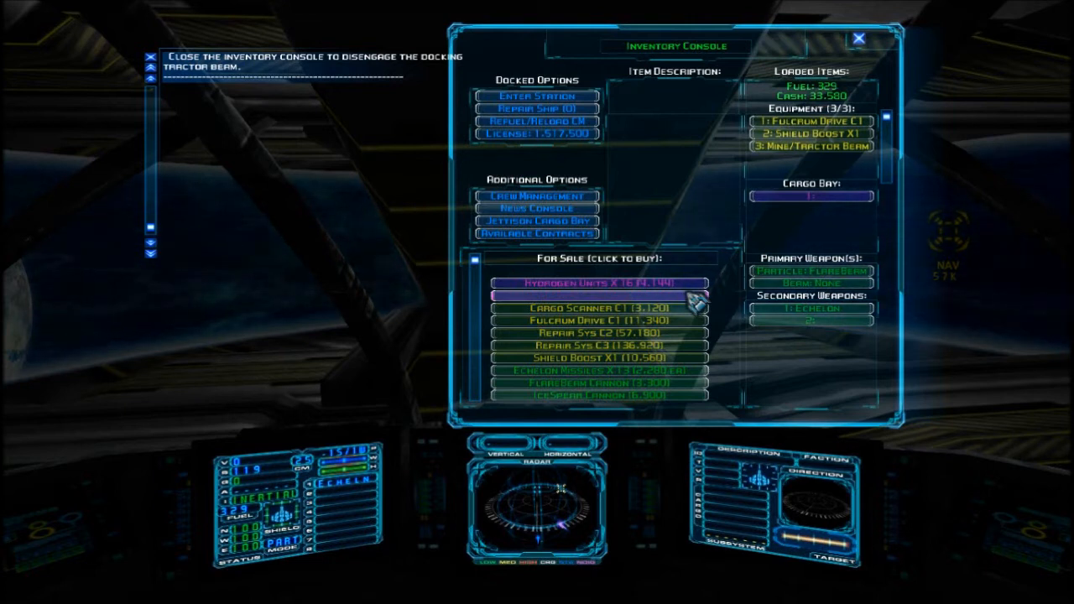
{"action": "left_click", "coordinate": [591, 283]}
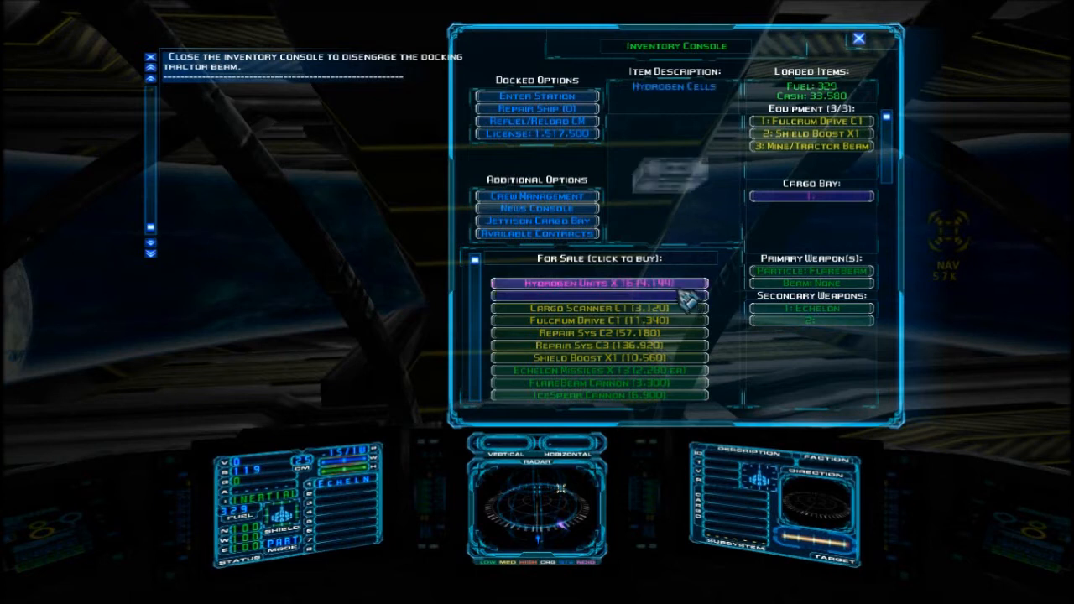
{"action": "left_click", "coordinate": [600, 307]}
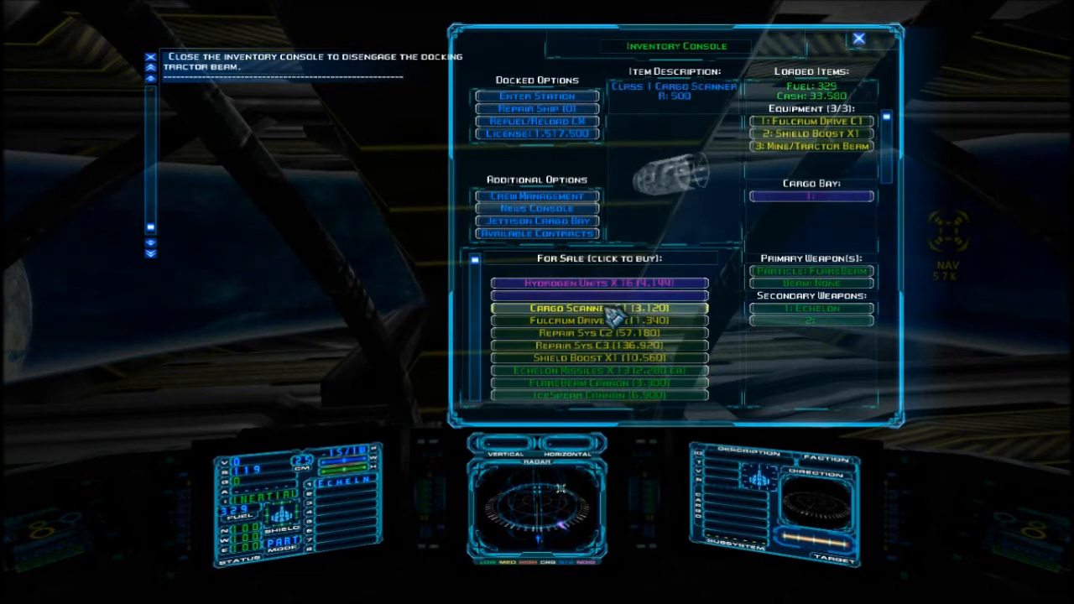
{"action": "left_click", "coordinate": [812, 146]}
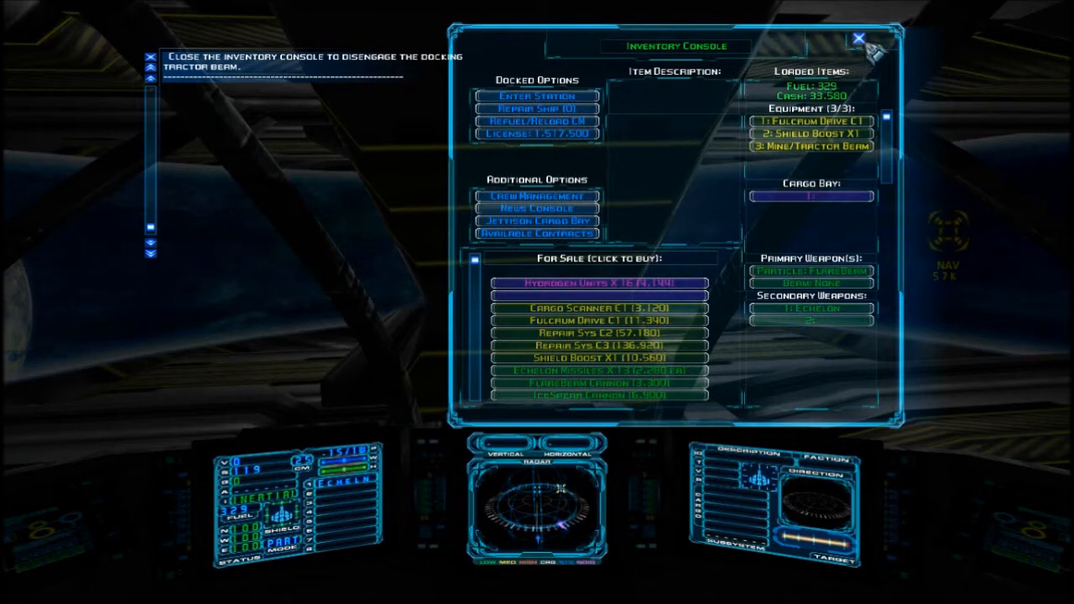
{"action": "left_click", "coordinate": [859, 39]}
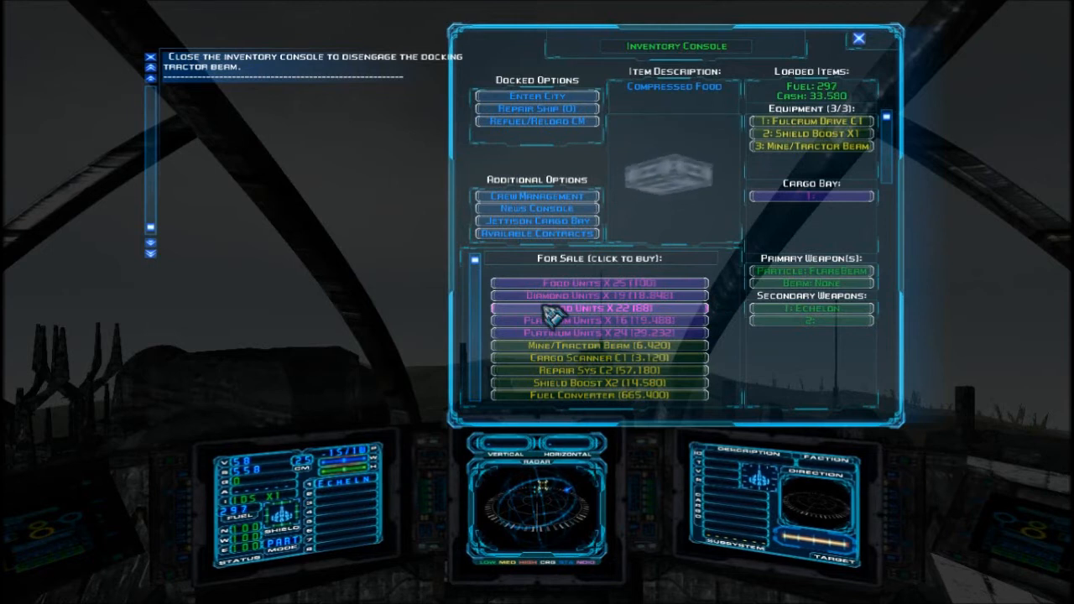
Step: Inspect the food units details in the city market, then close the Inventory Console
{"action": "left_click", "coordinate": [591, 295]}
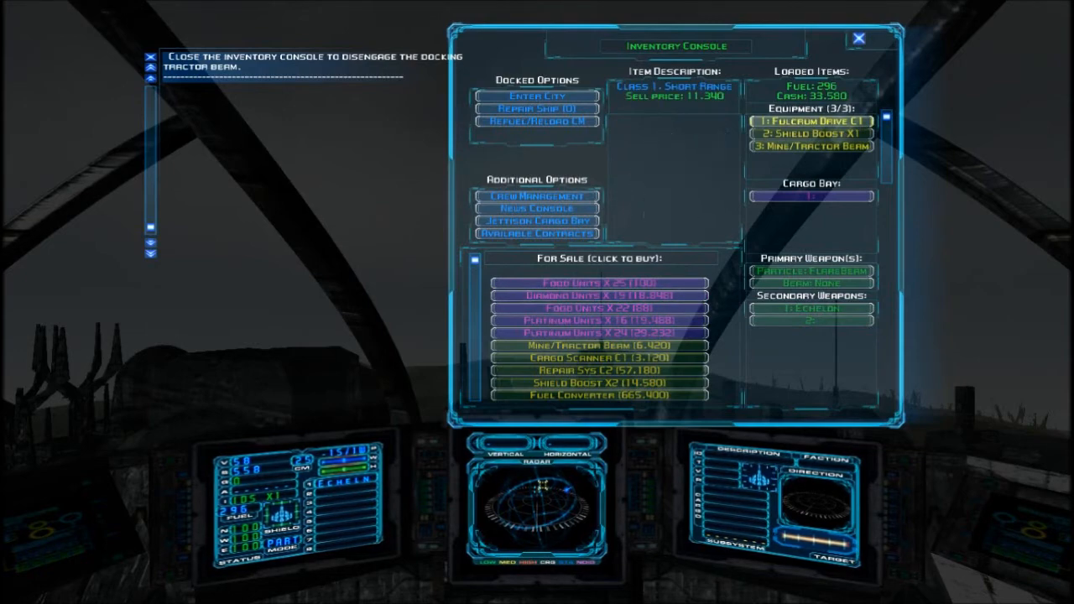
{"action": "left_click", "coordinate": [858, 39]}
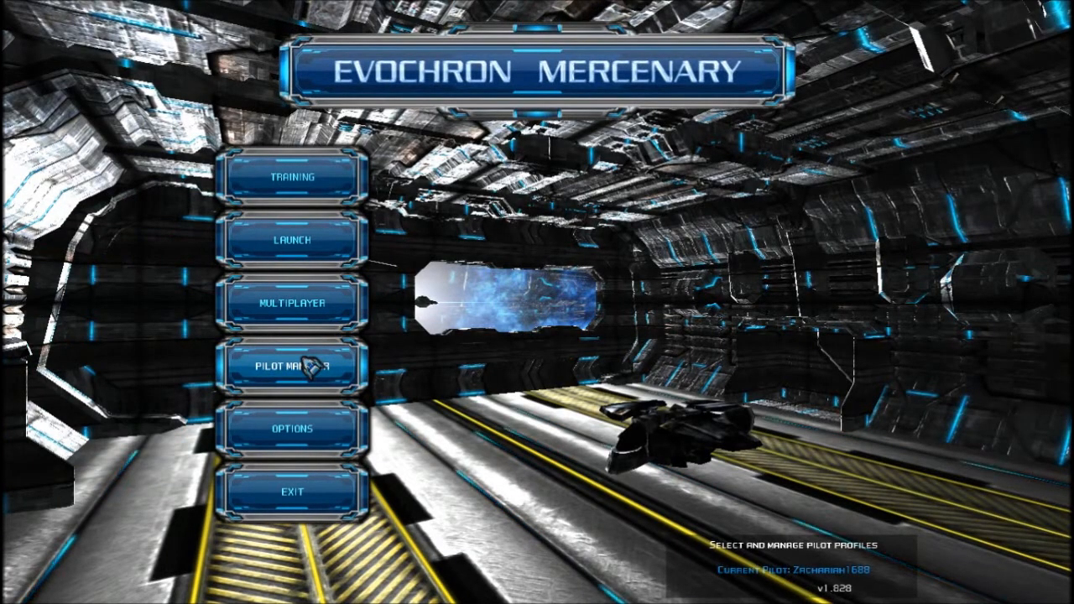
Step: Open the Pilot Manager from the main menu
{"action": "left_click", "coordinate": [293, 365]}
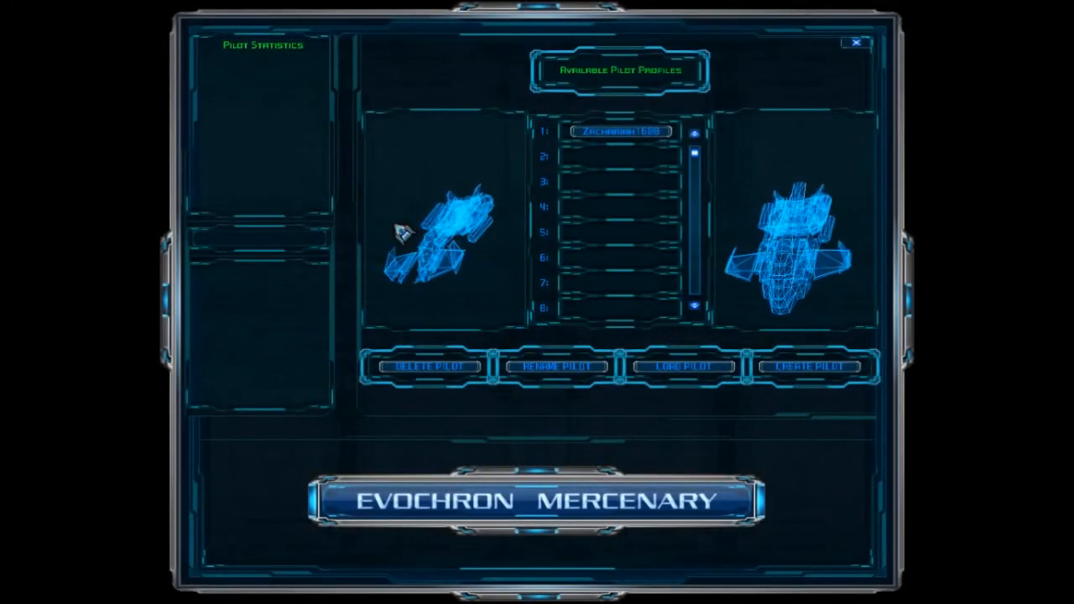